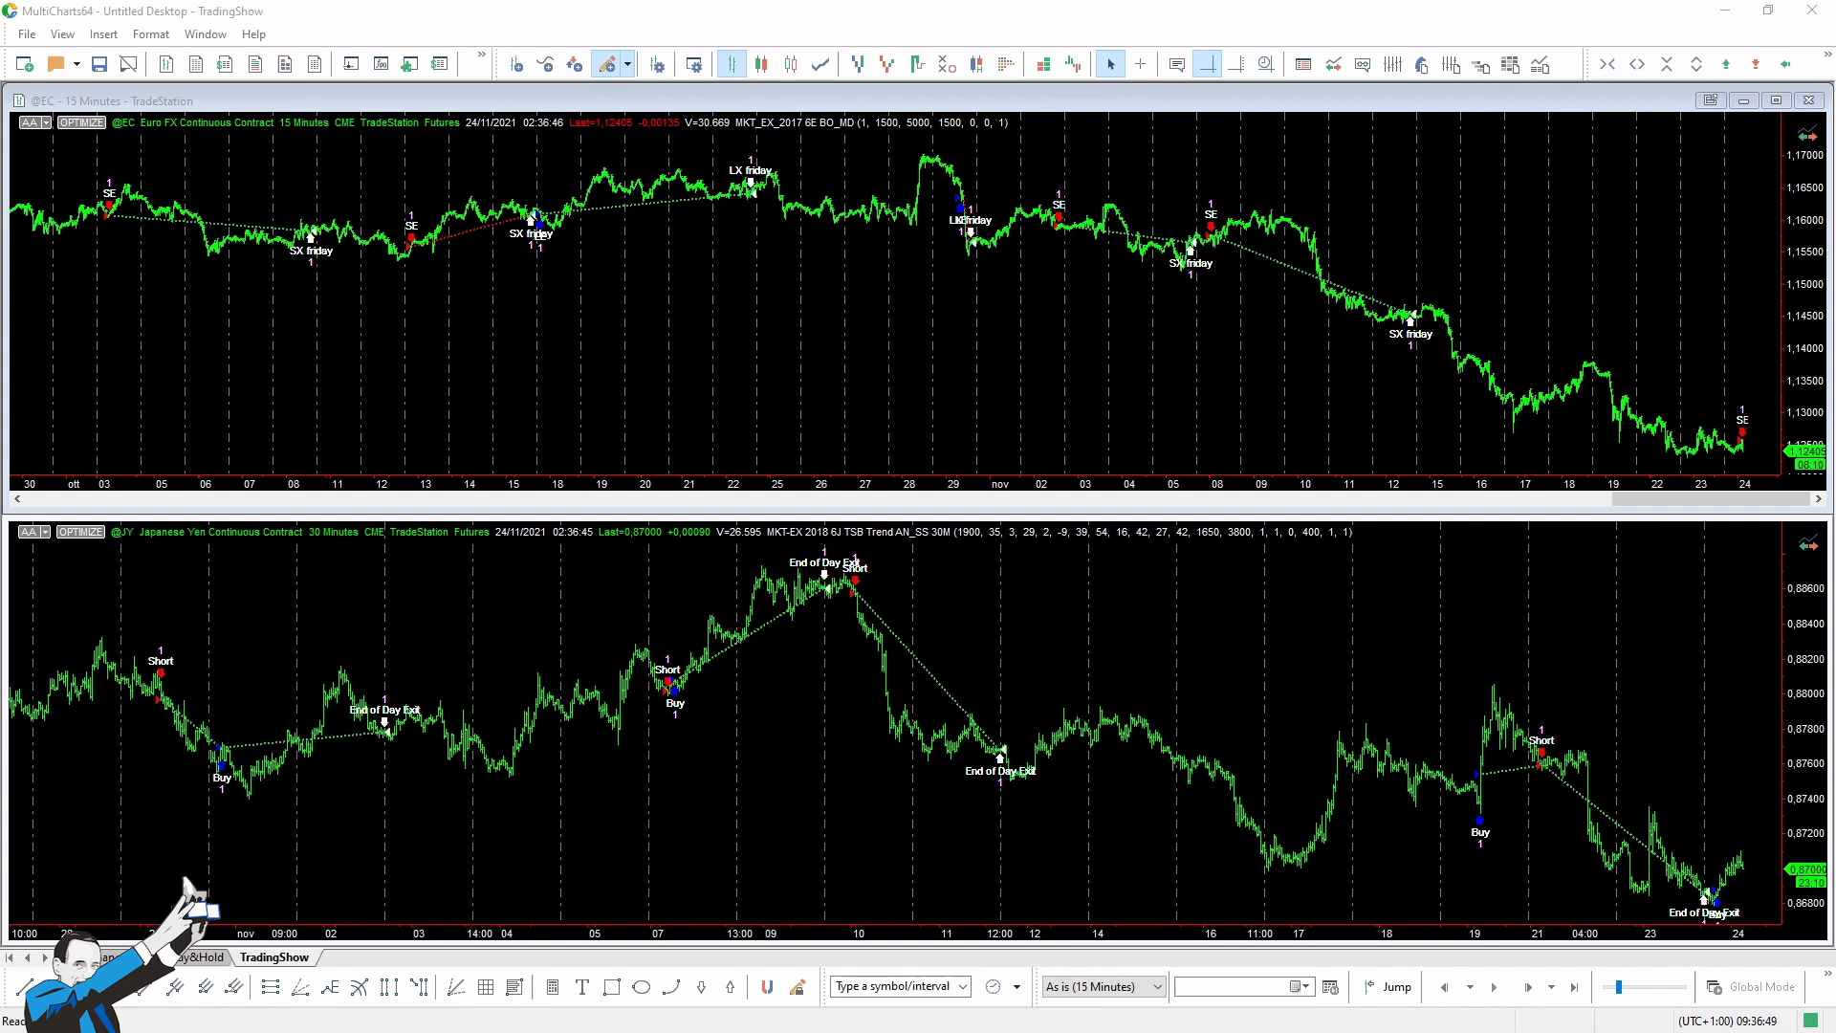
mouse_move(834, 346)
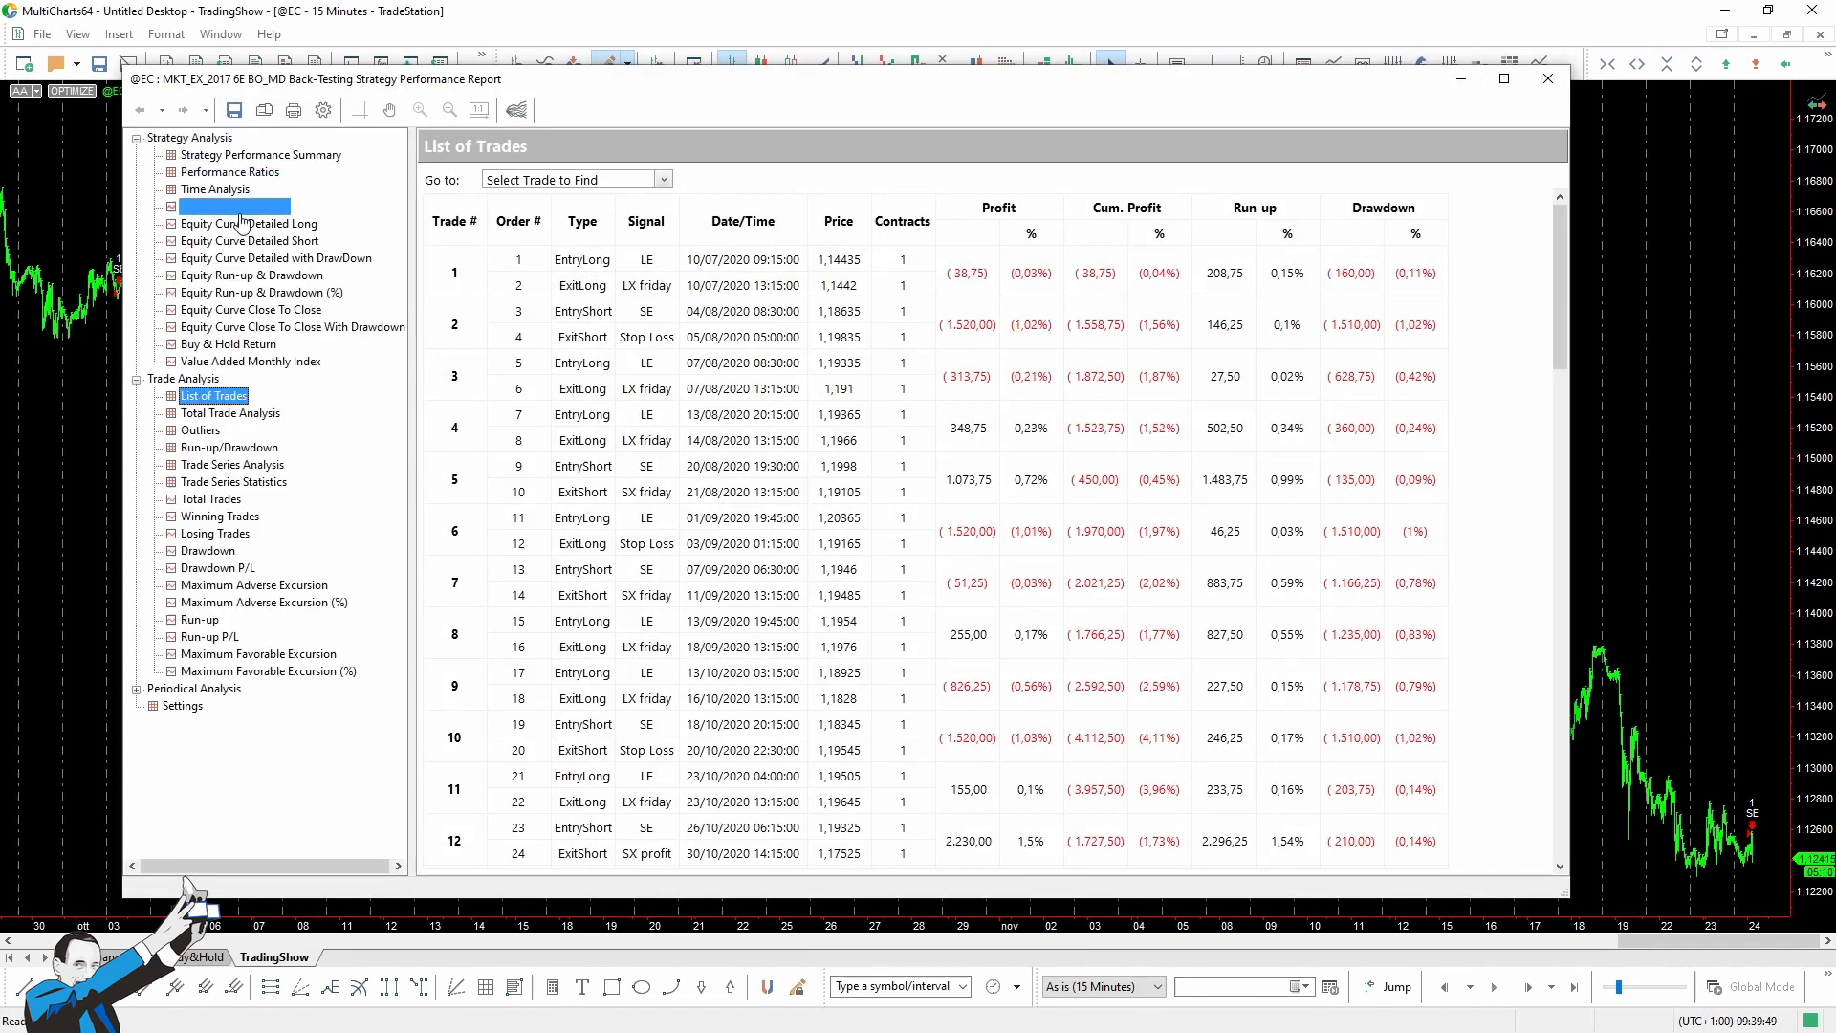
Show the Euro FX strategy's Equity Curve Detailed view under Strategy Analysis.
left_click(234, 207)
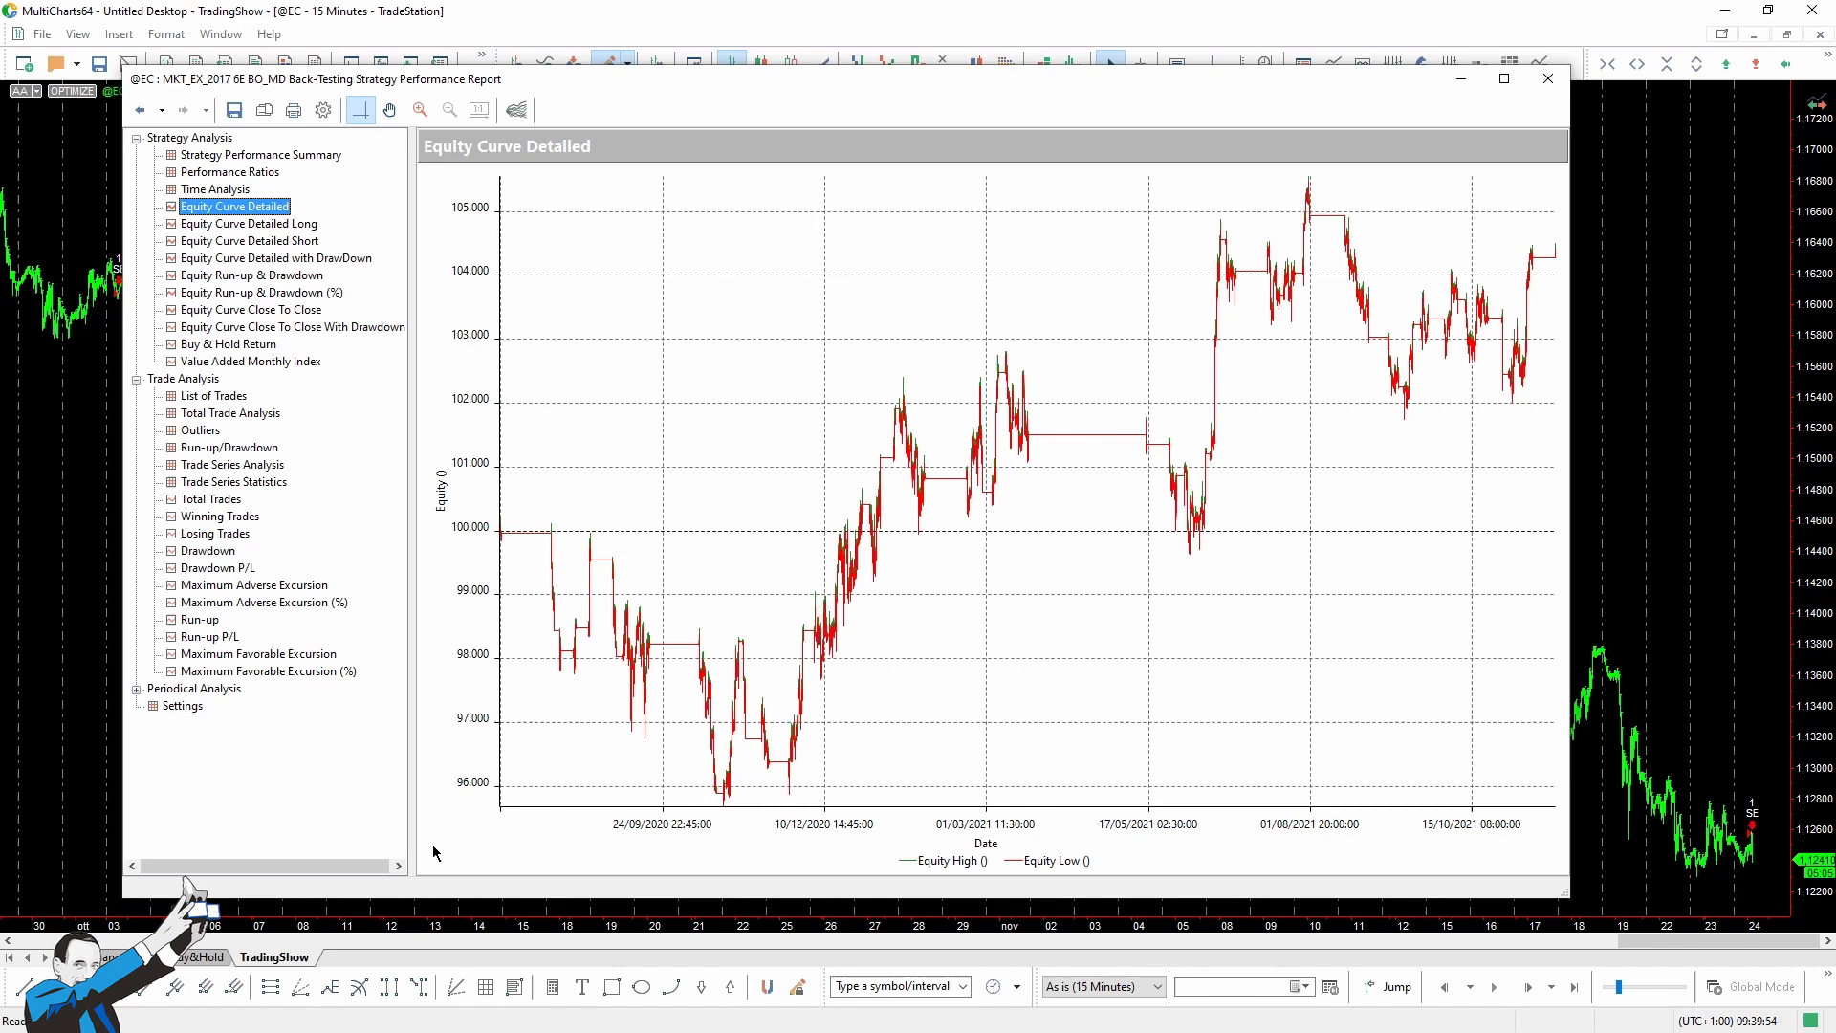
mouse_move(468, 824)
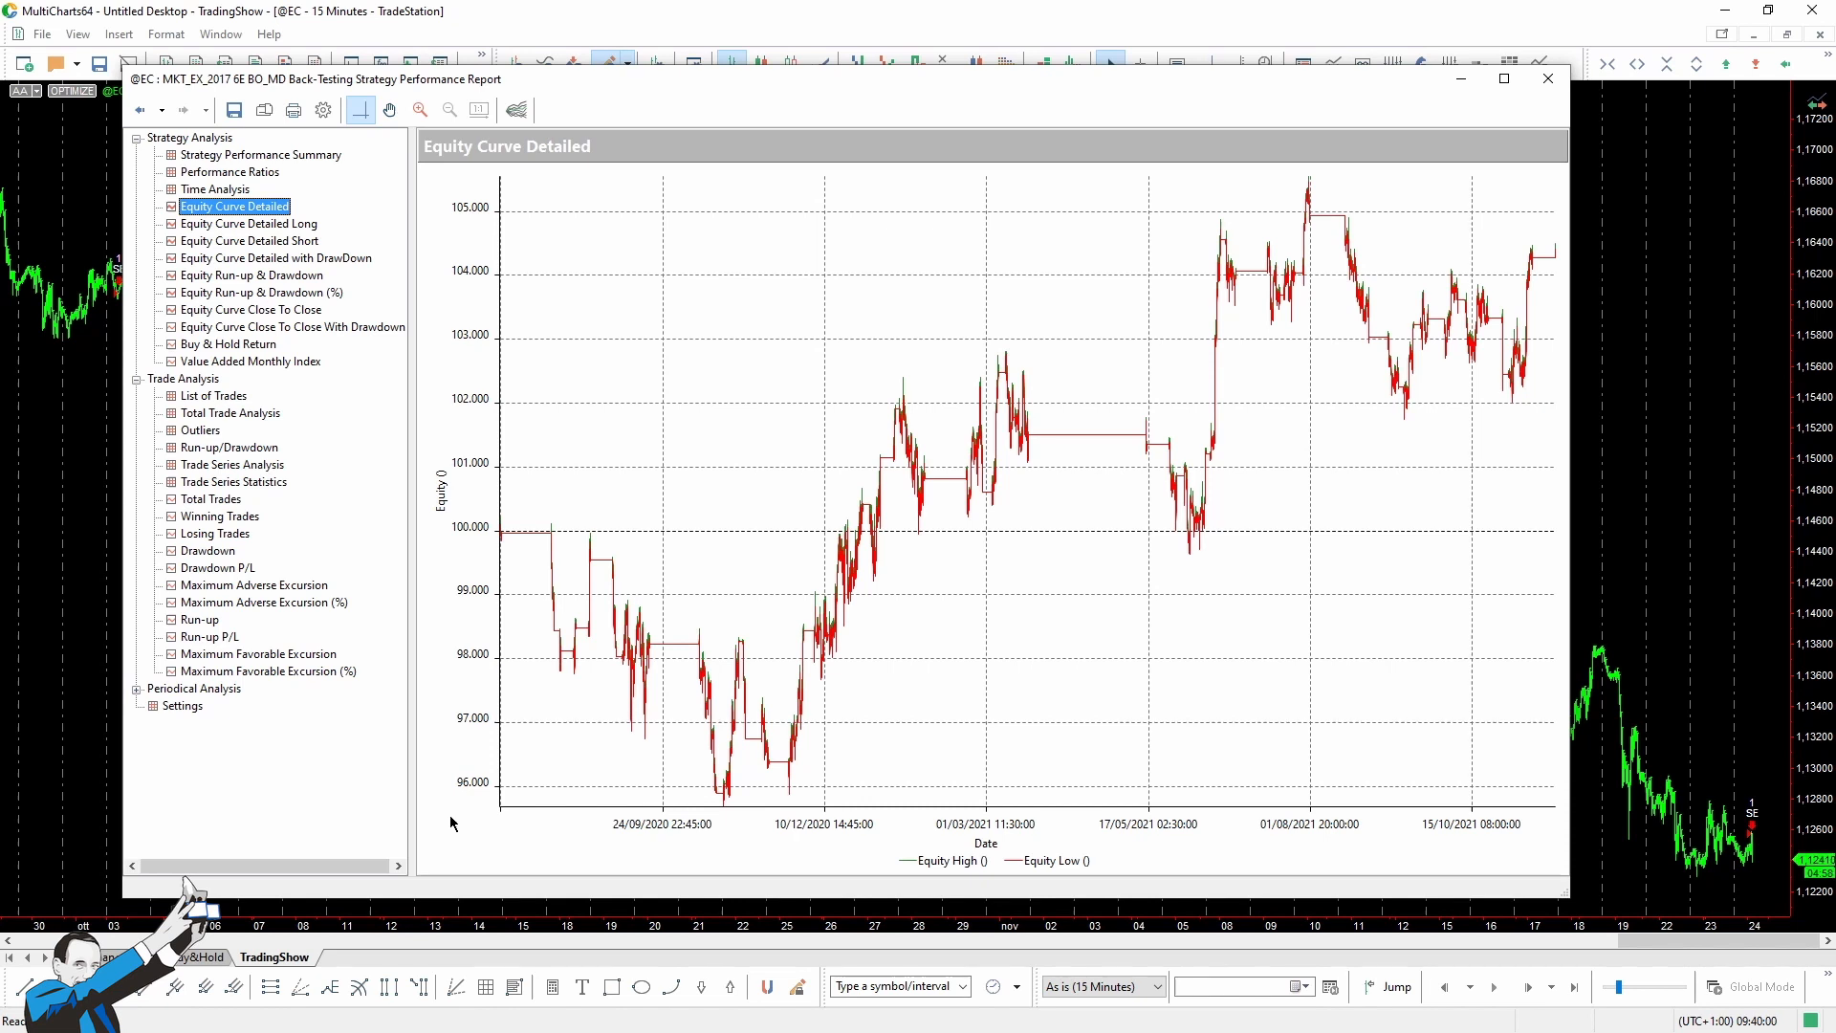
mouse_move(708, 848)
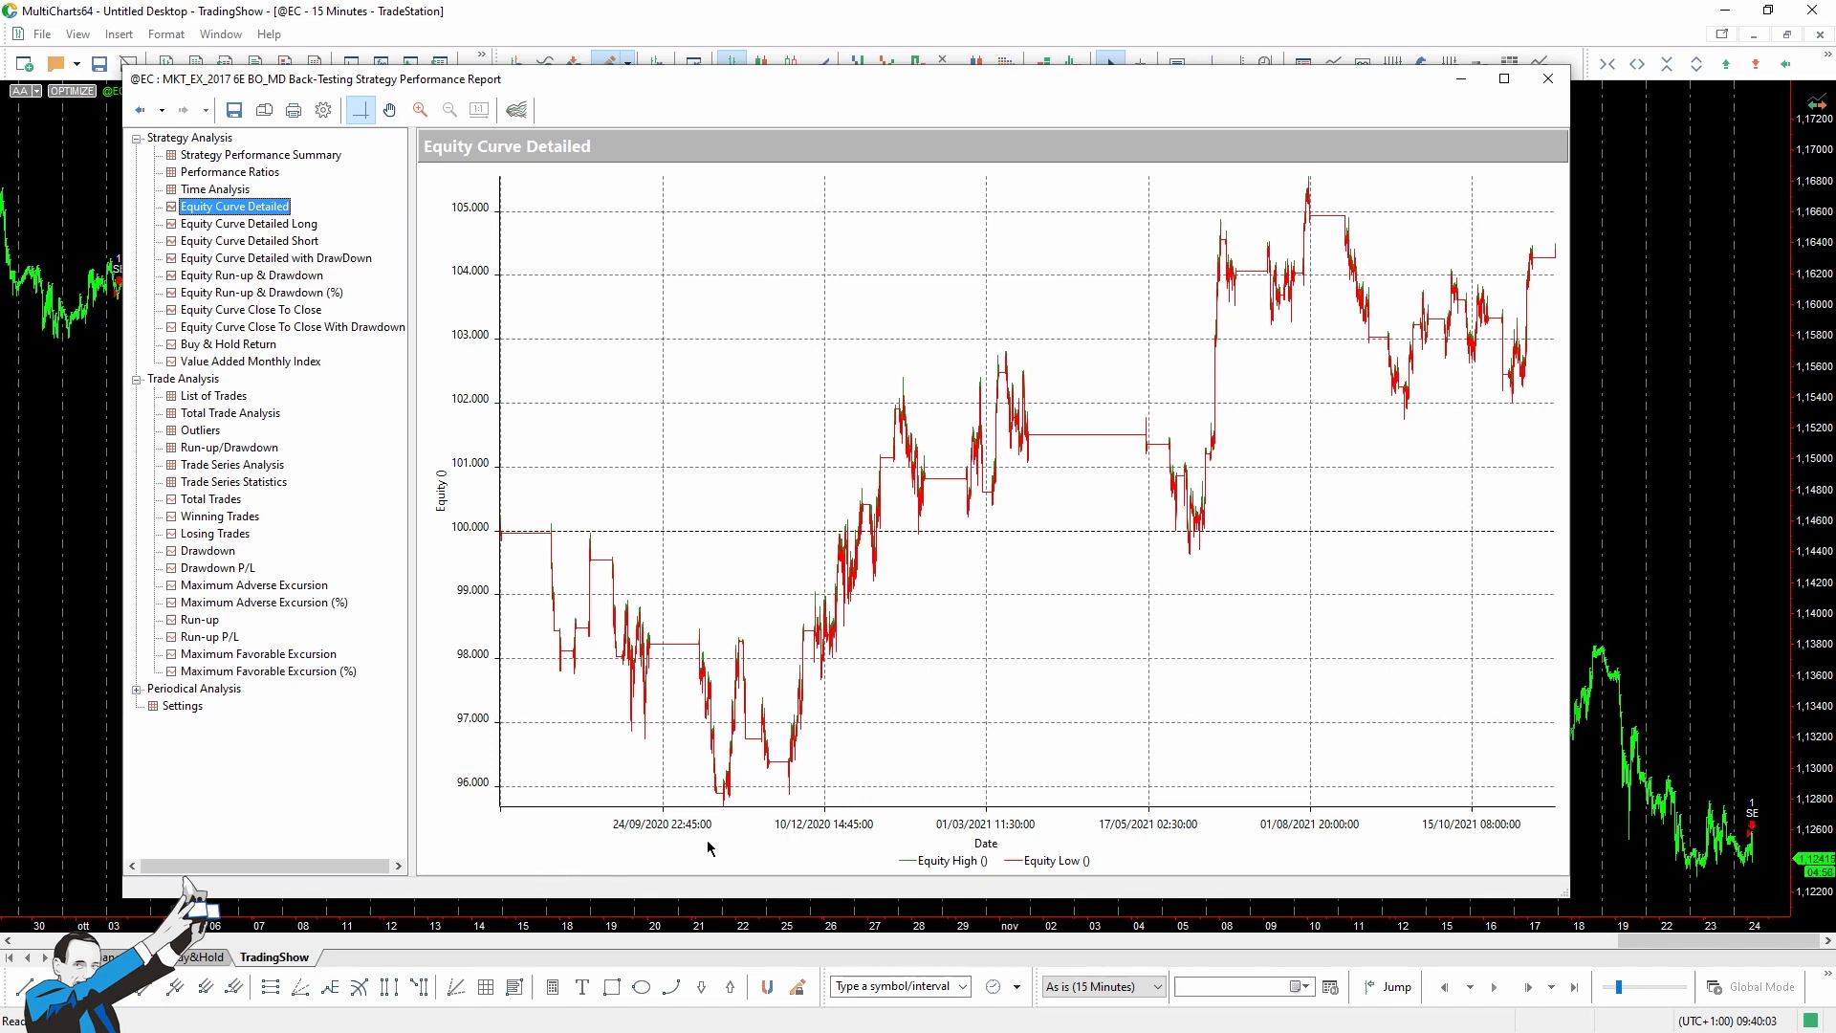
mouse_move(748, 867)
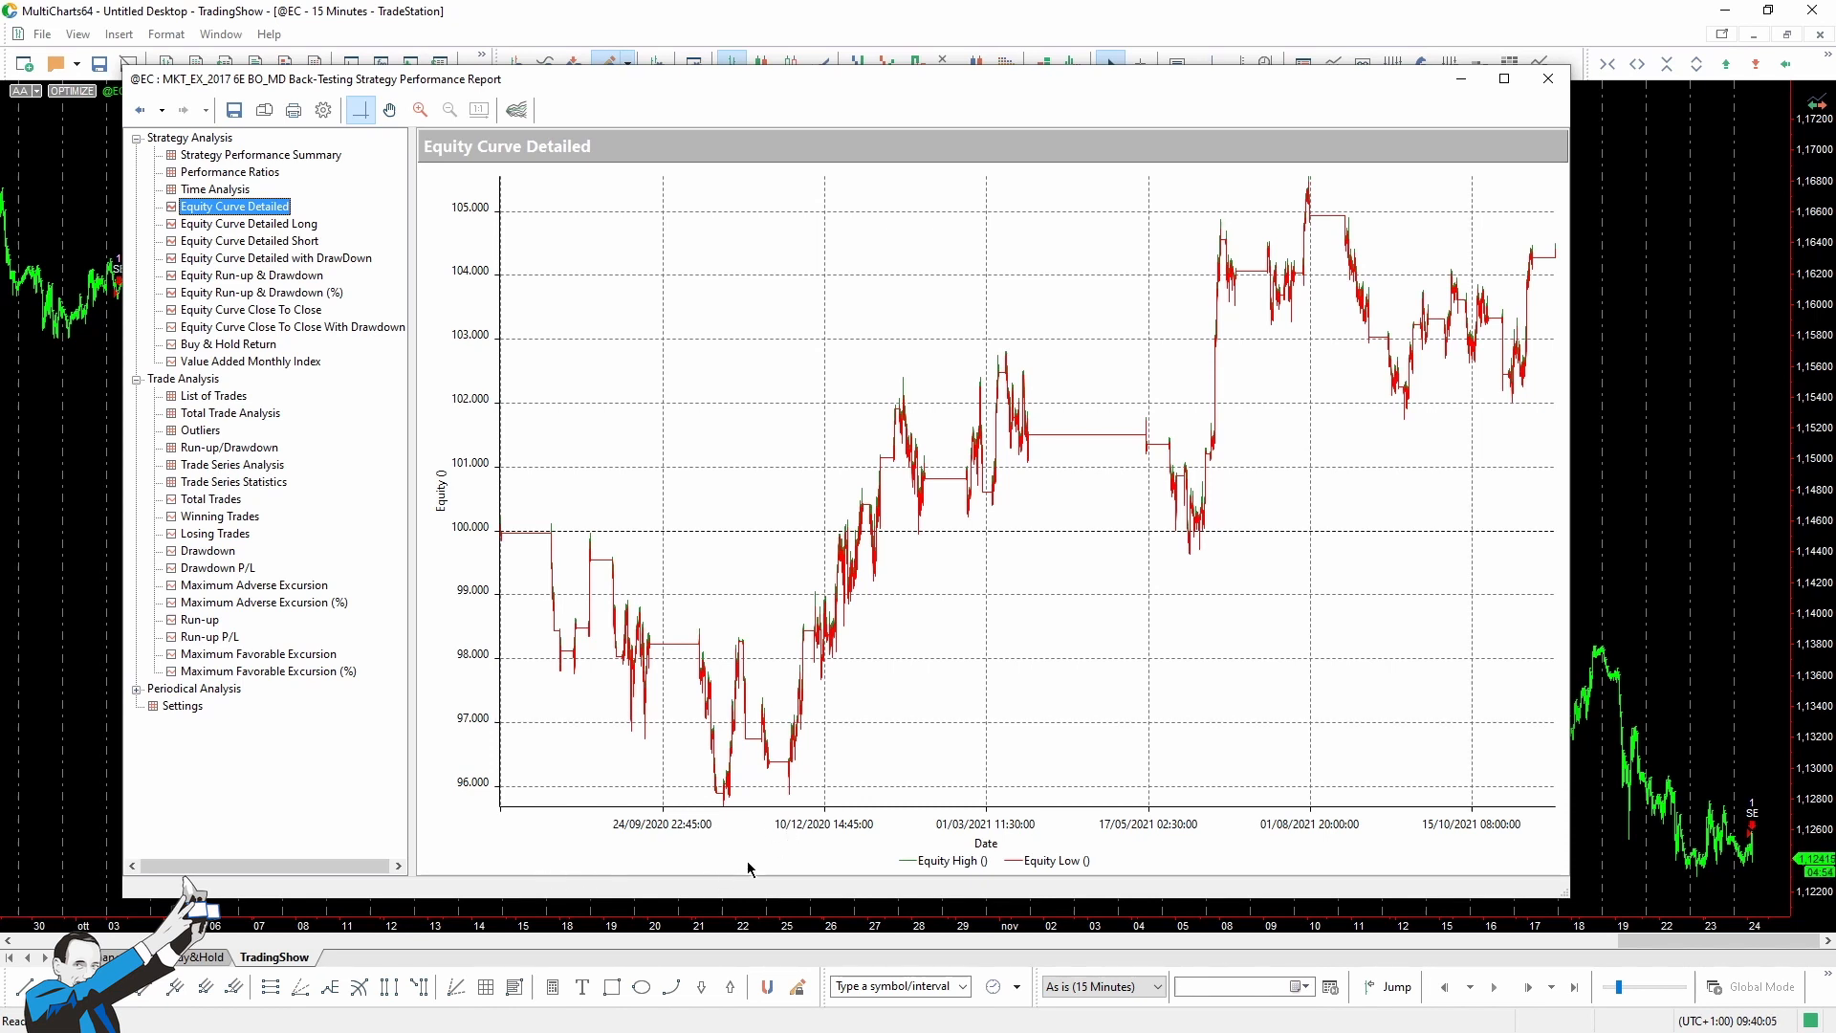
mouse_move(579, 807)
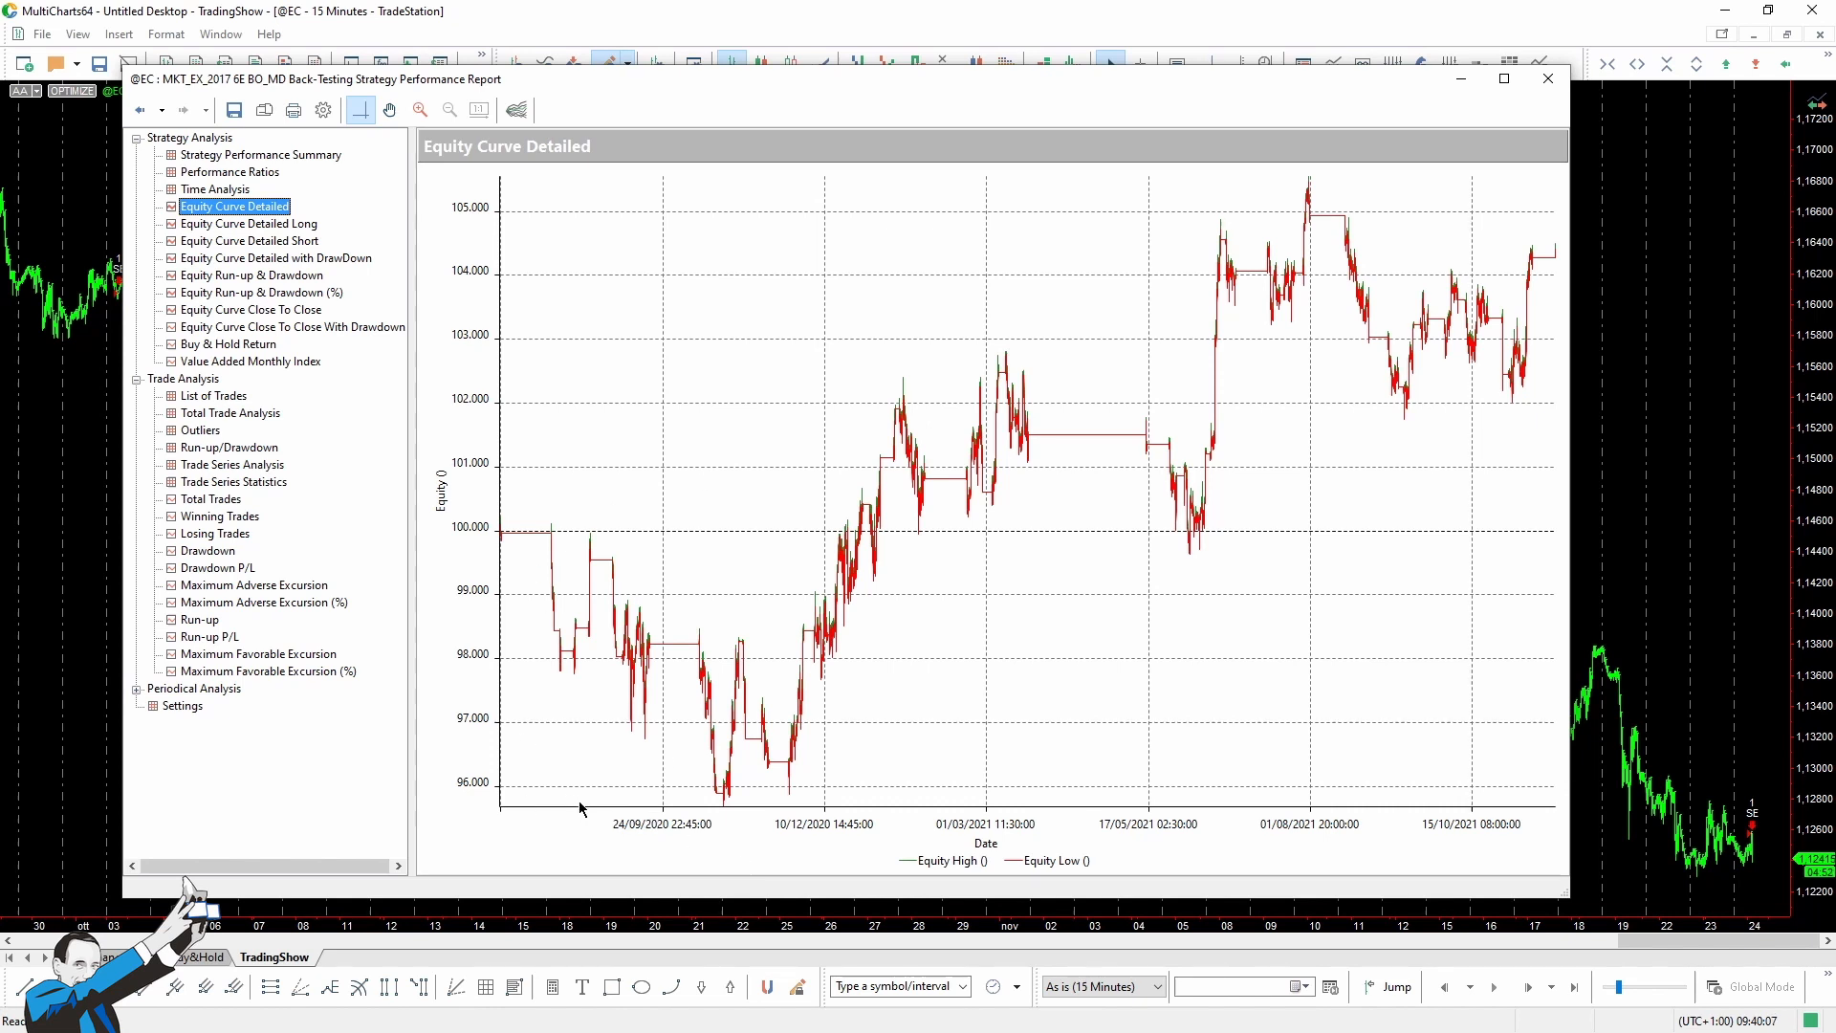
mouse_move(771, 865)
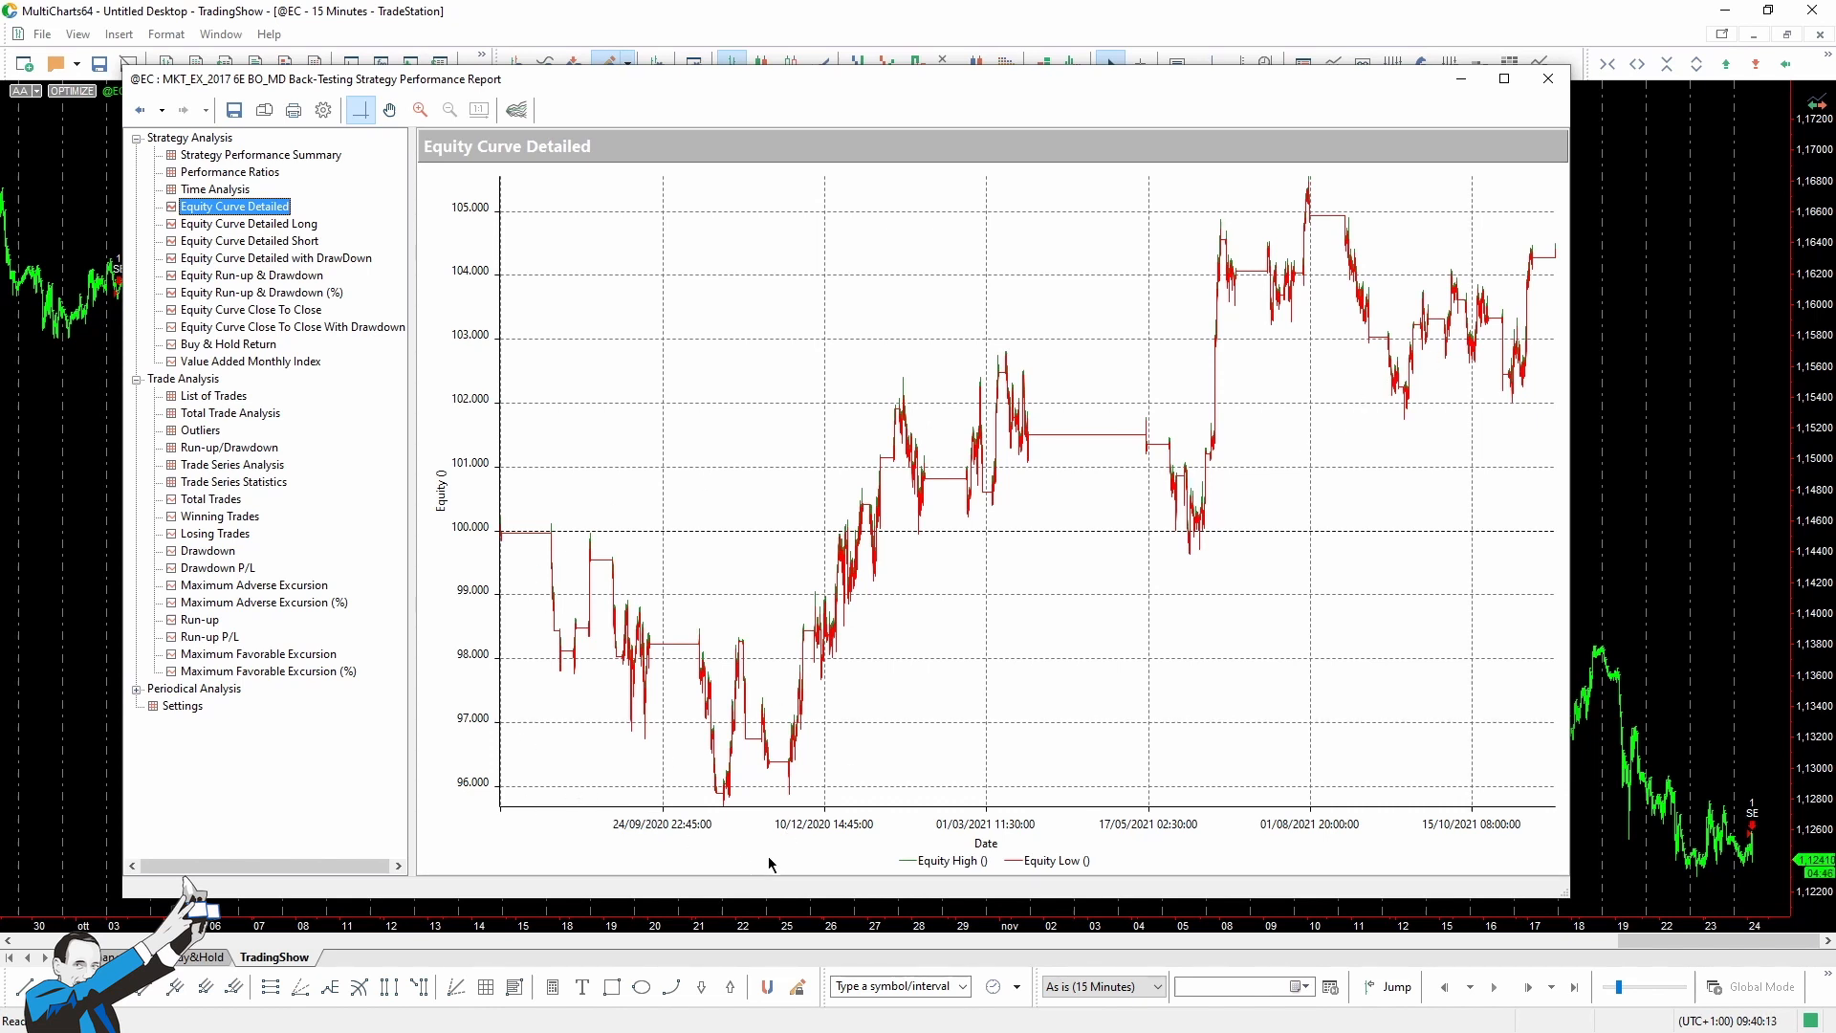
mouse_move(736, 820)
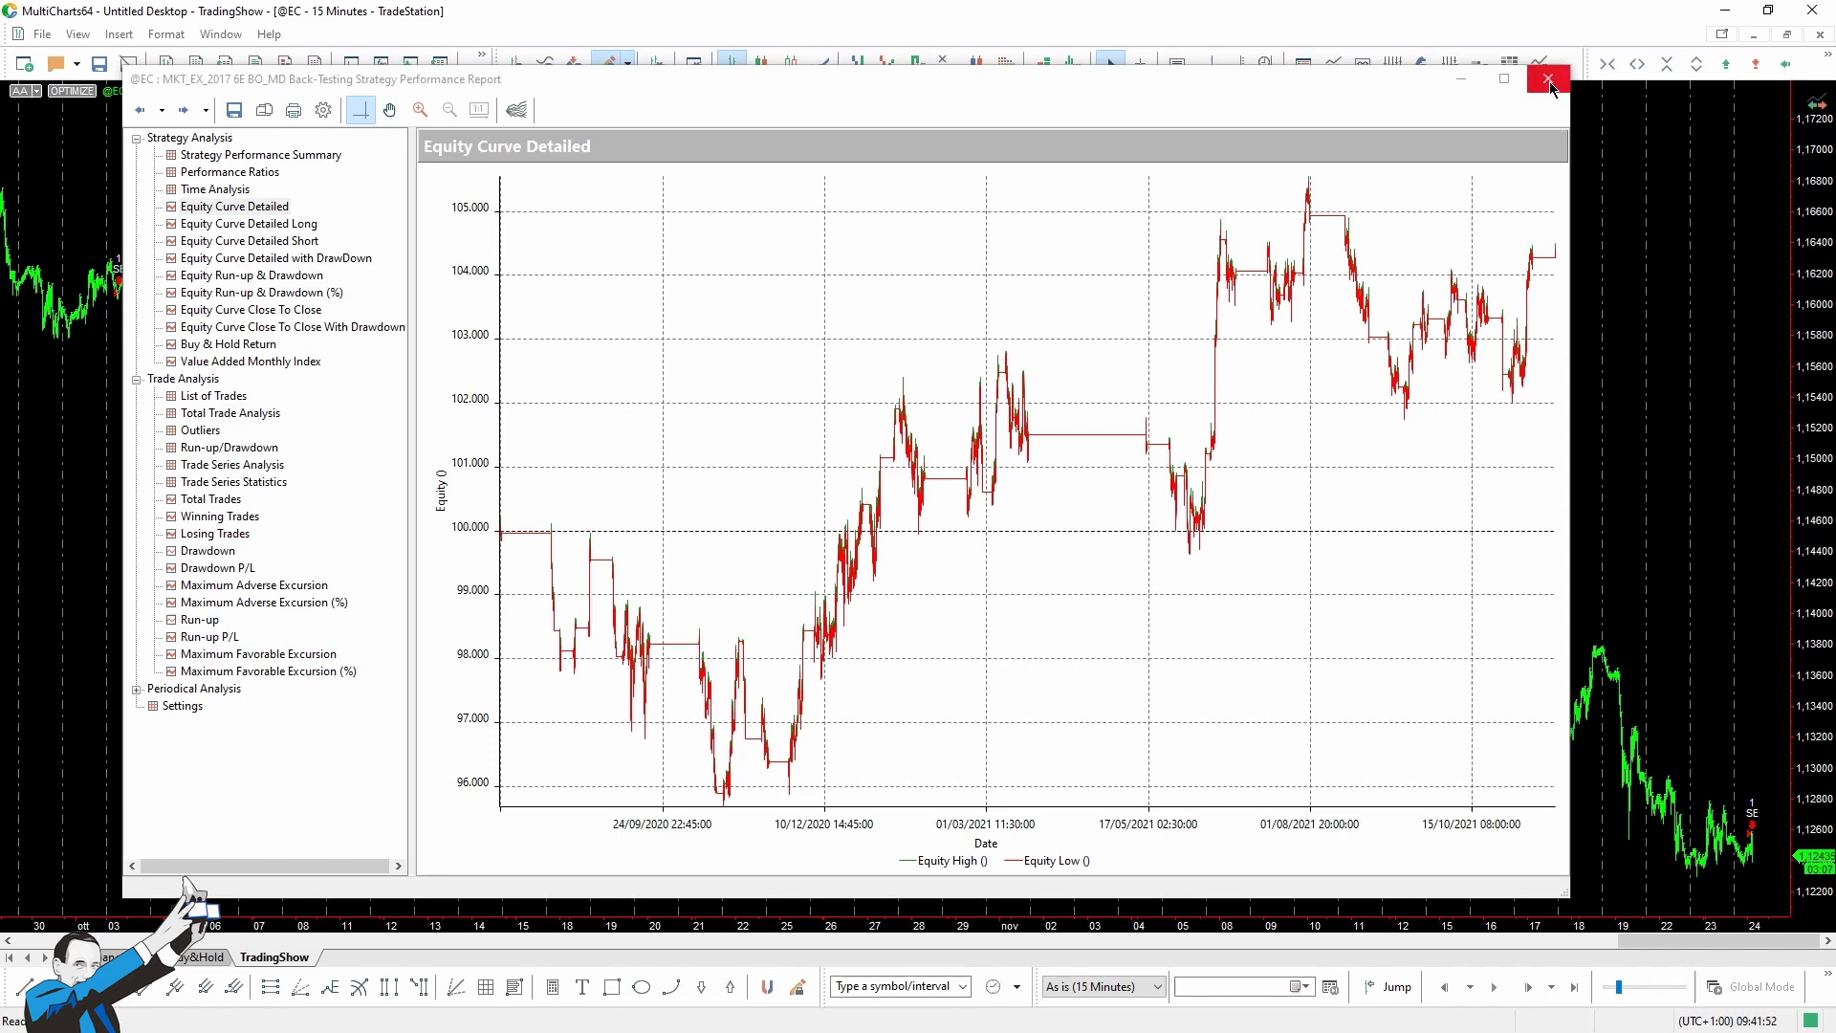
left_click(1547, 79)
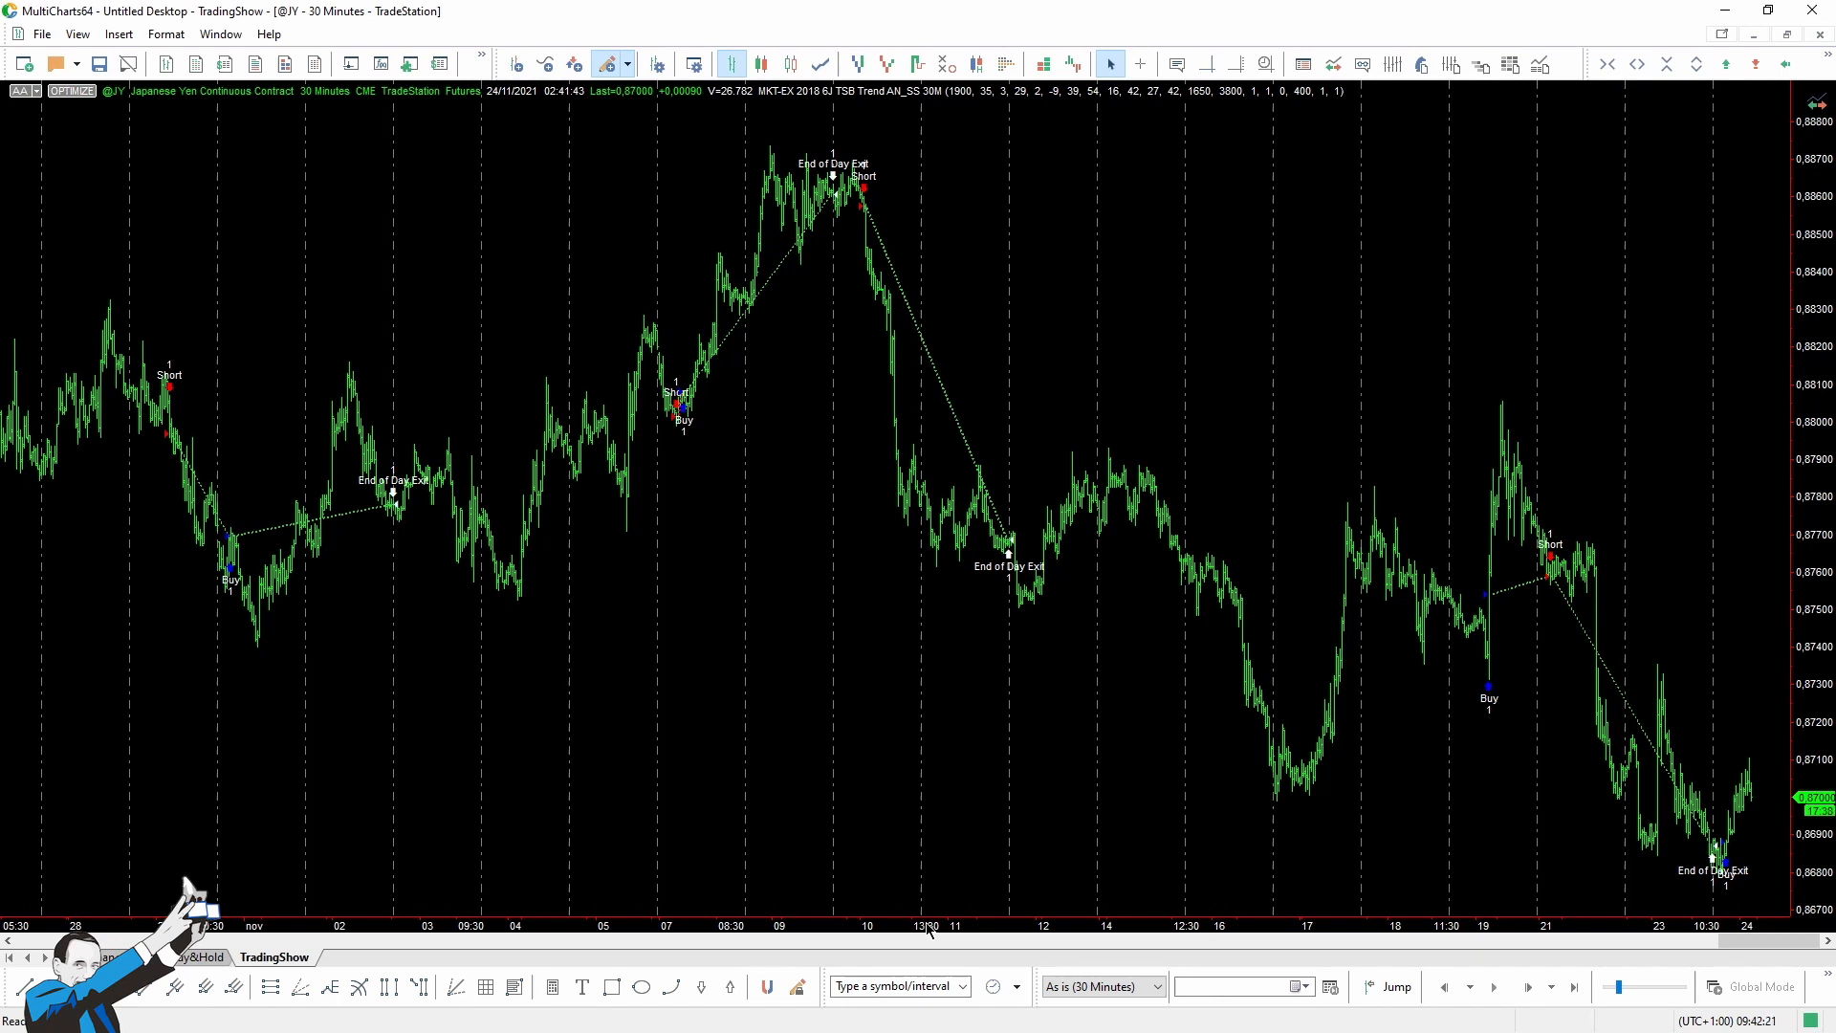
mouse_move(283, 625)
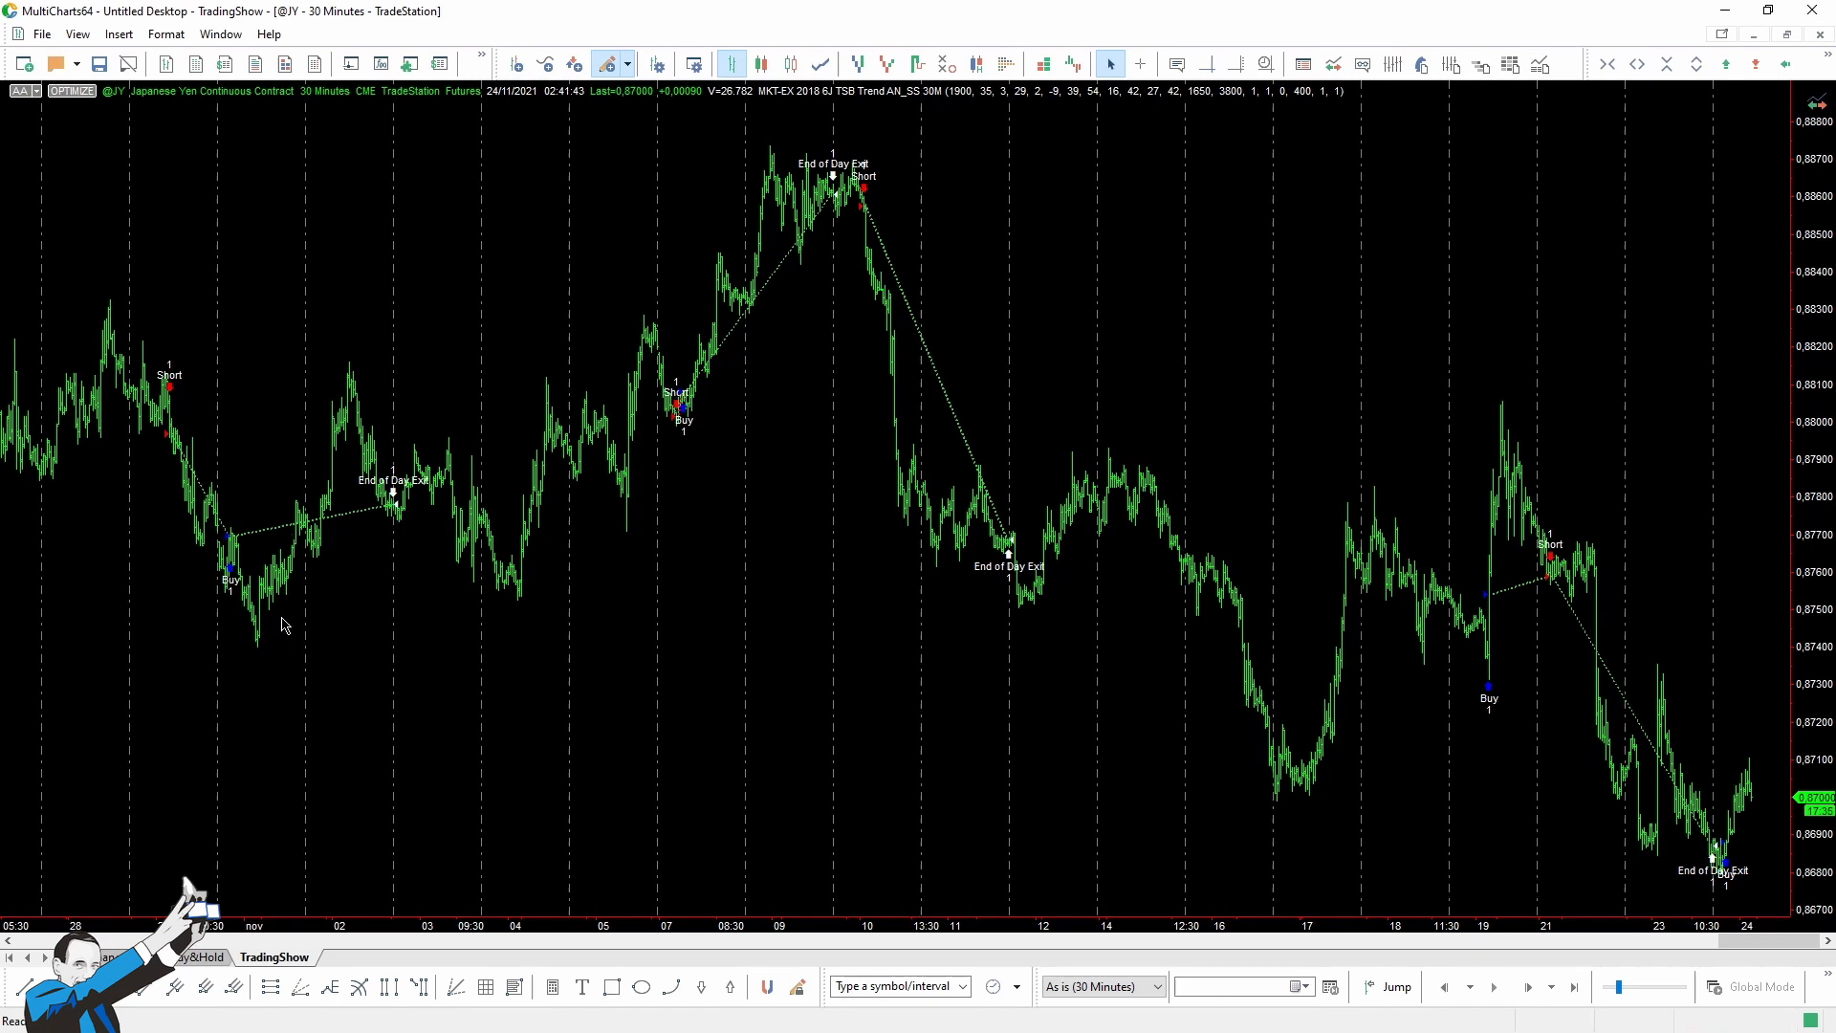
mouse_move(246, 568)
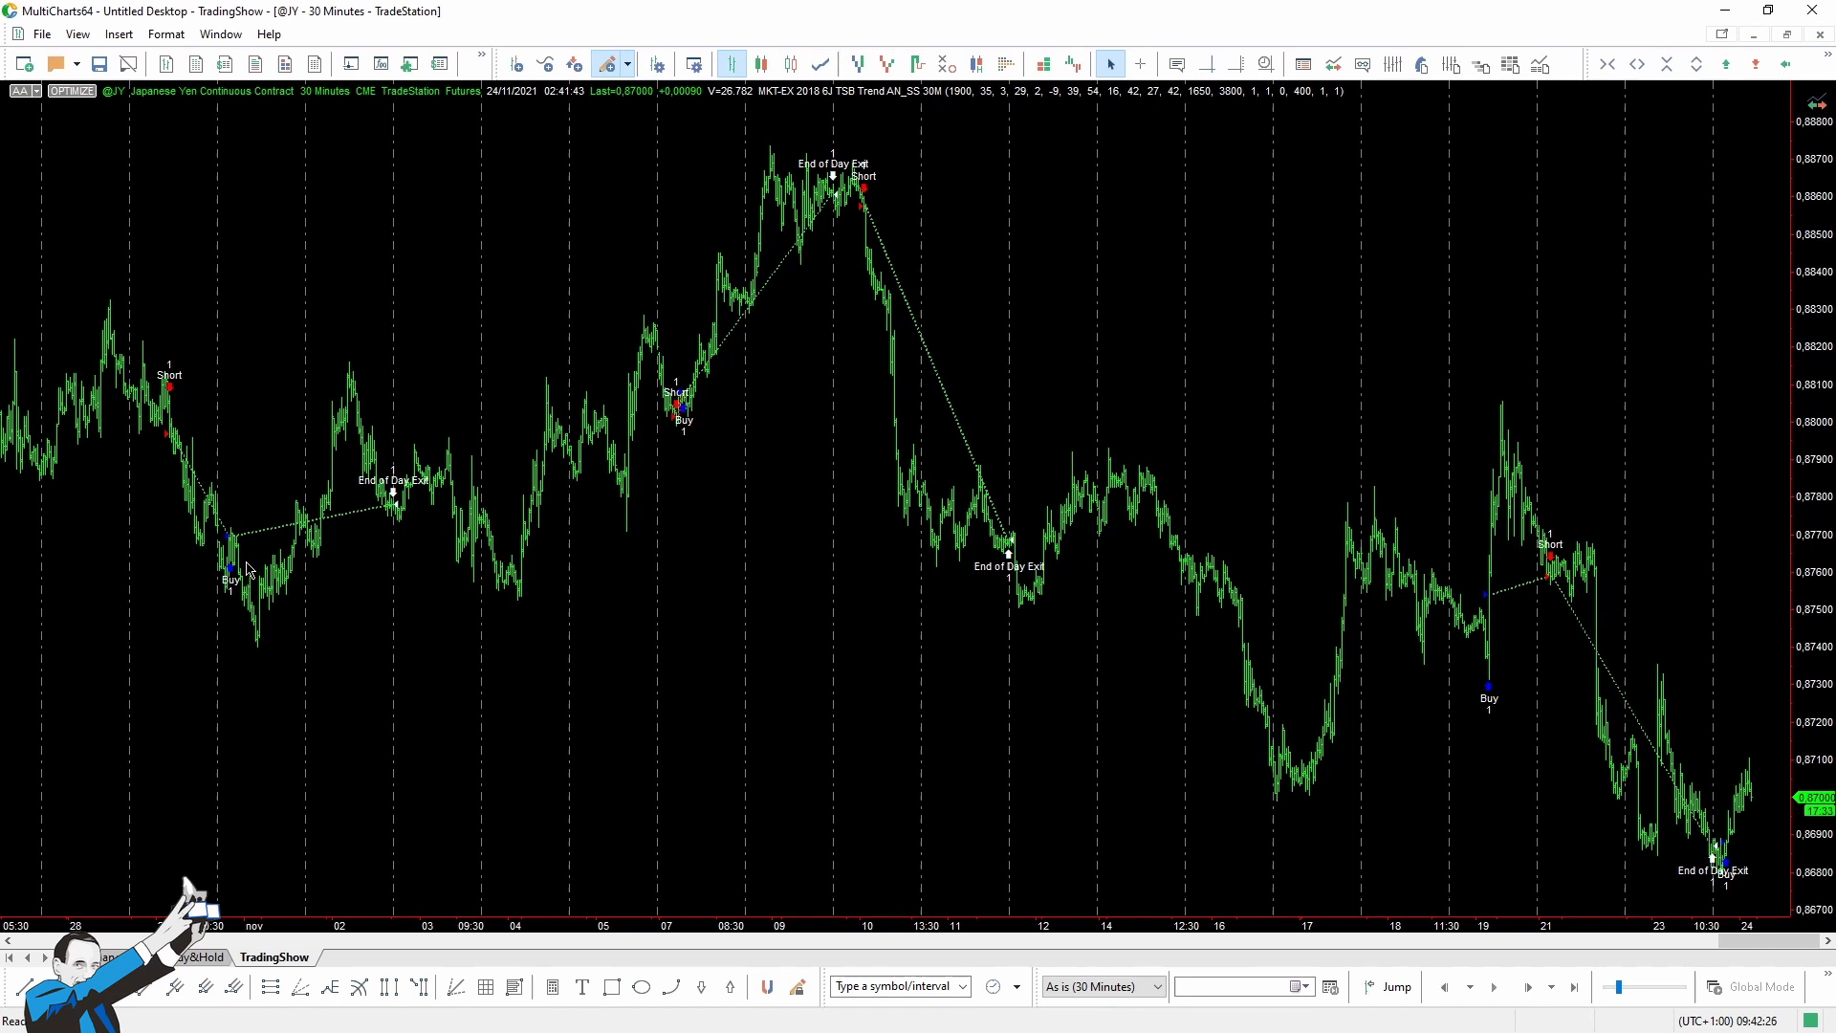
mouse_move(259, 589)
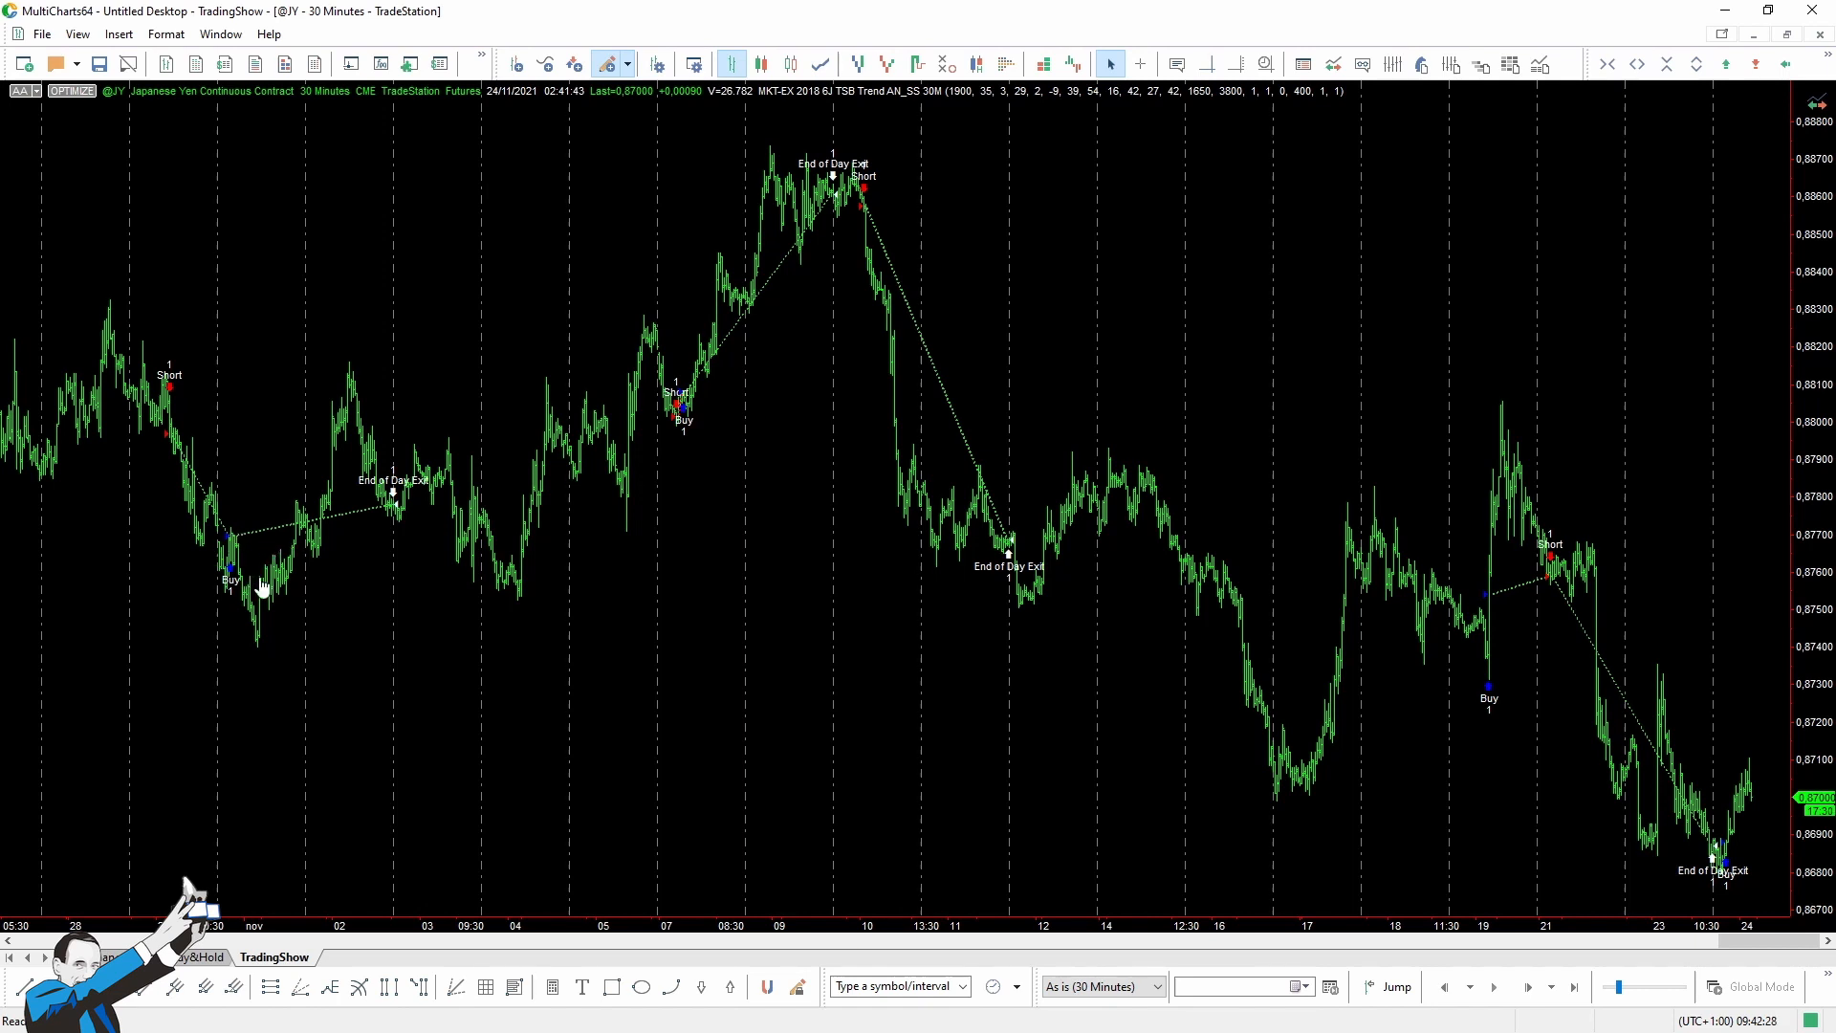
mouse_move(281, 521)
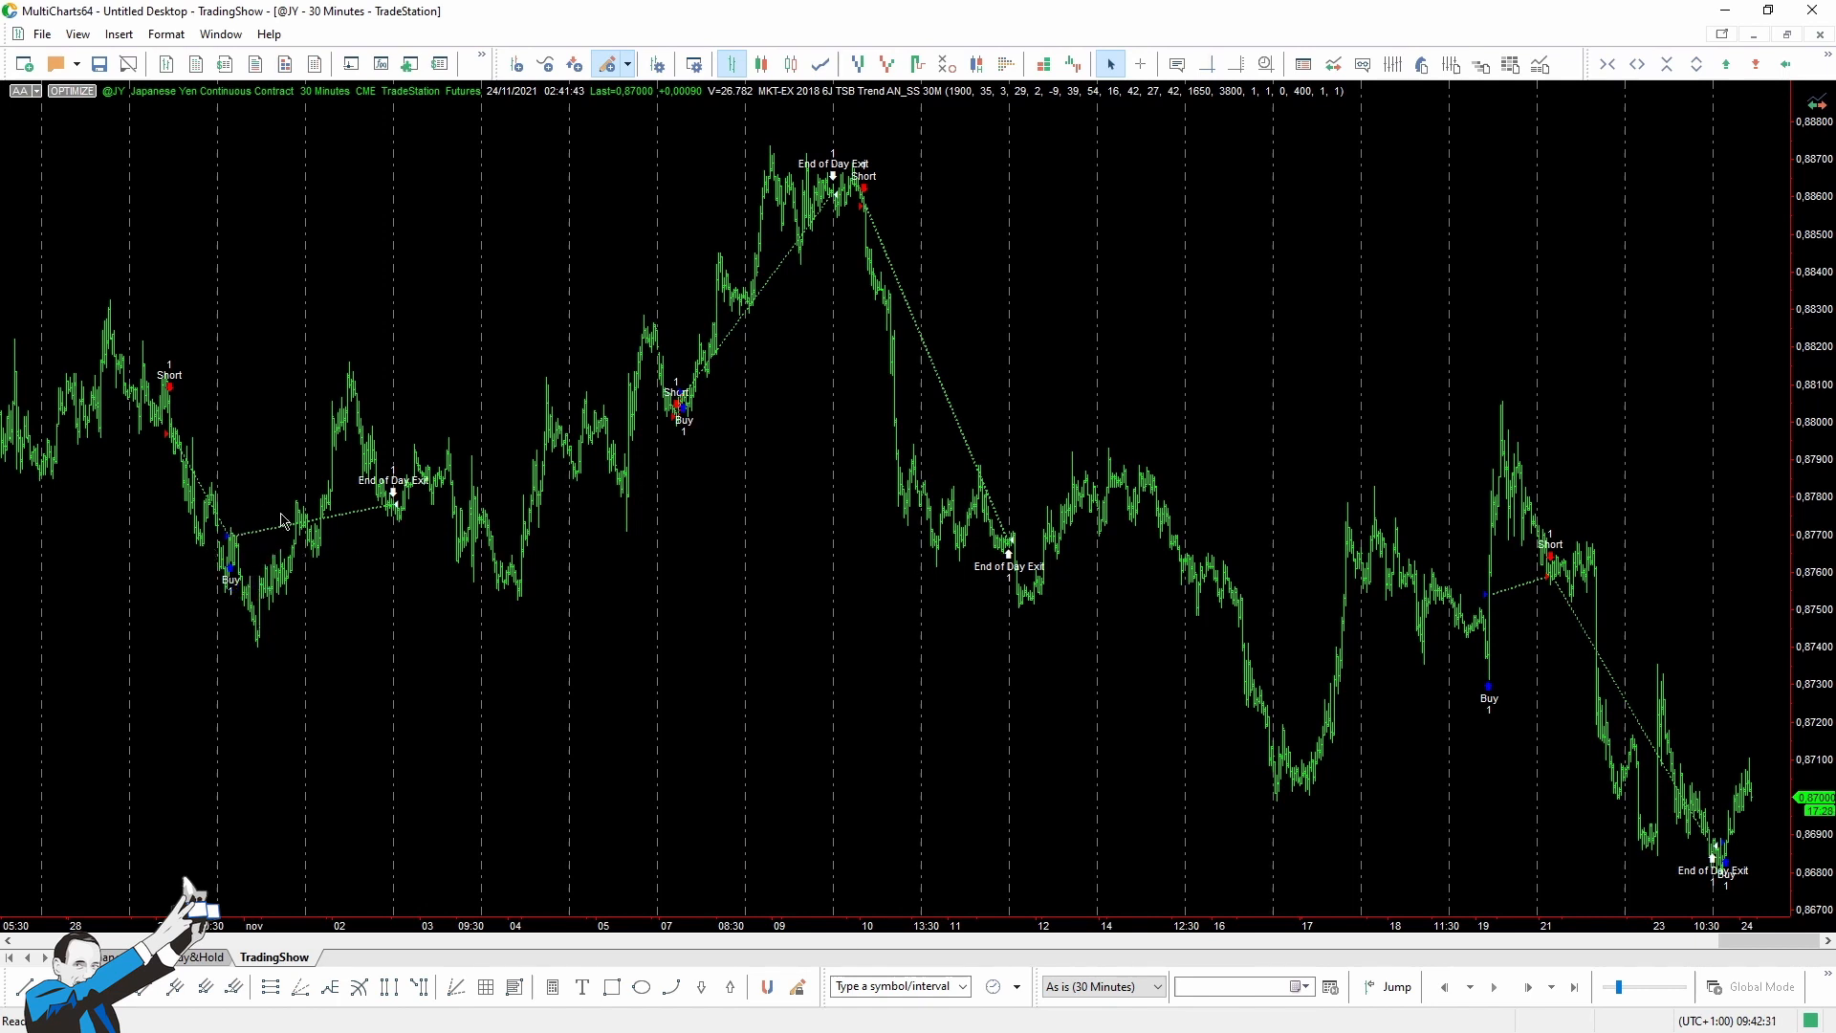
mouse_move(295, 553)
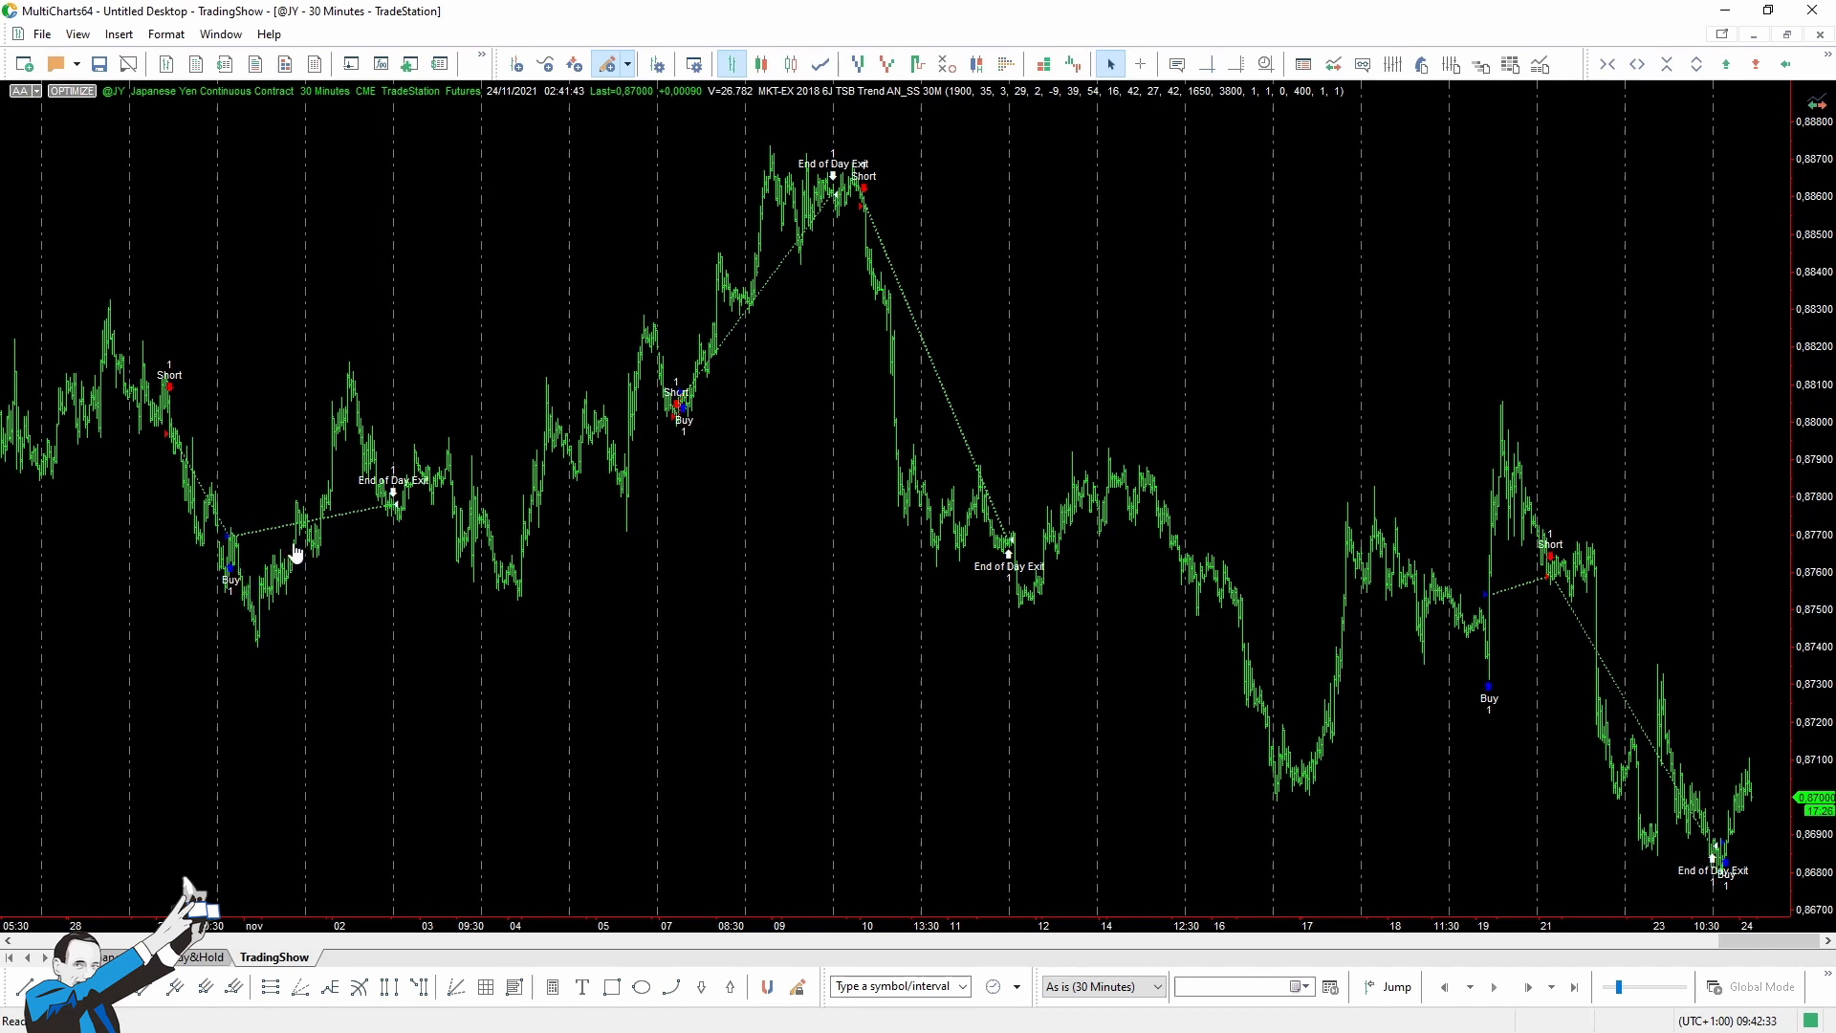
mouse_move(398, 518)
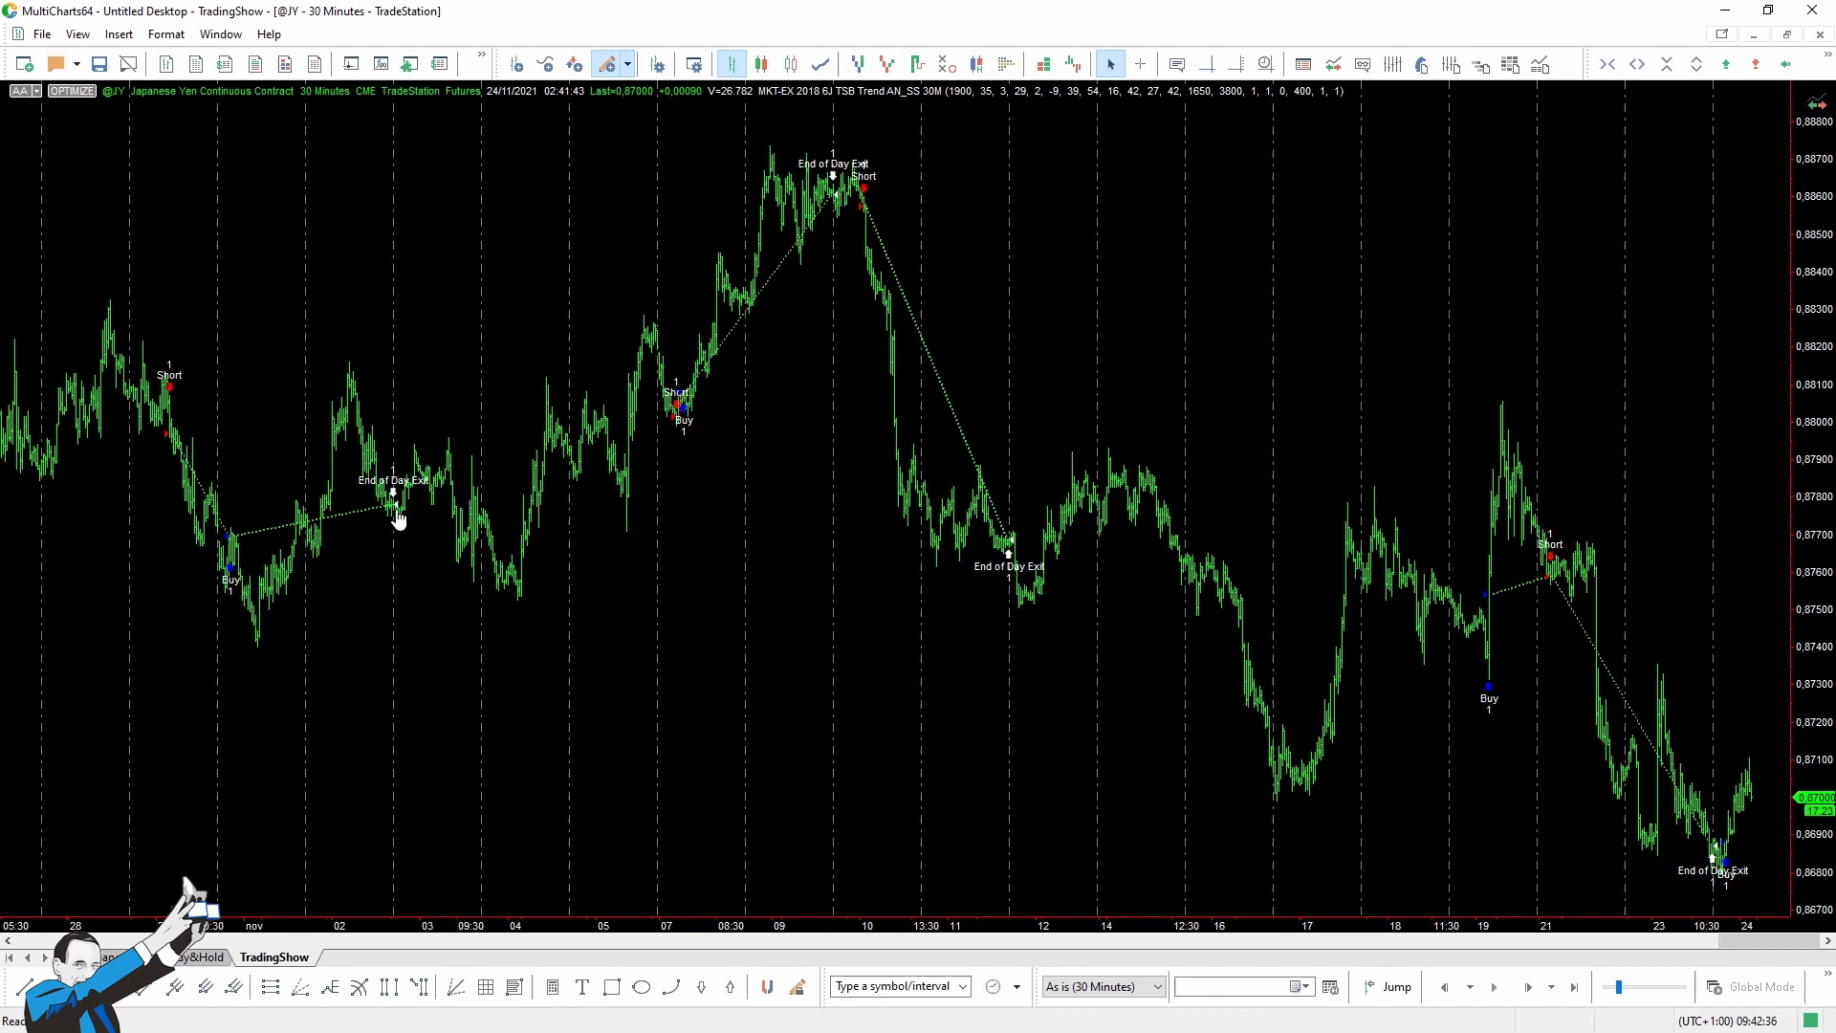
mouse_move(390, 537)
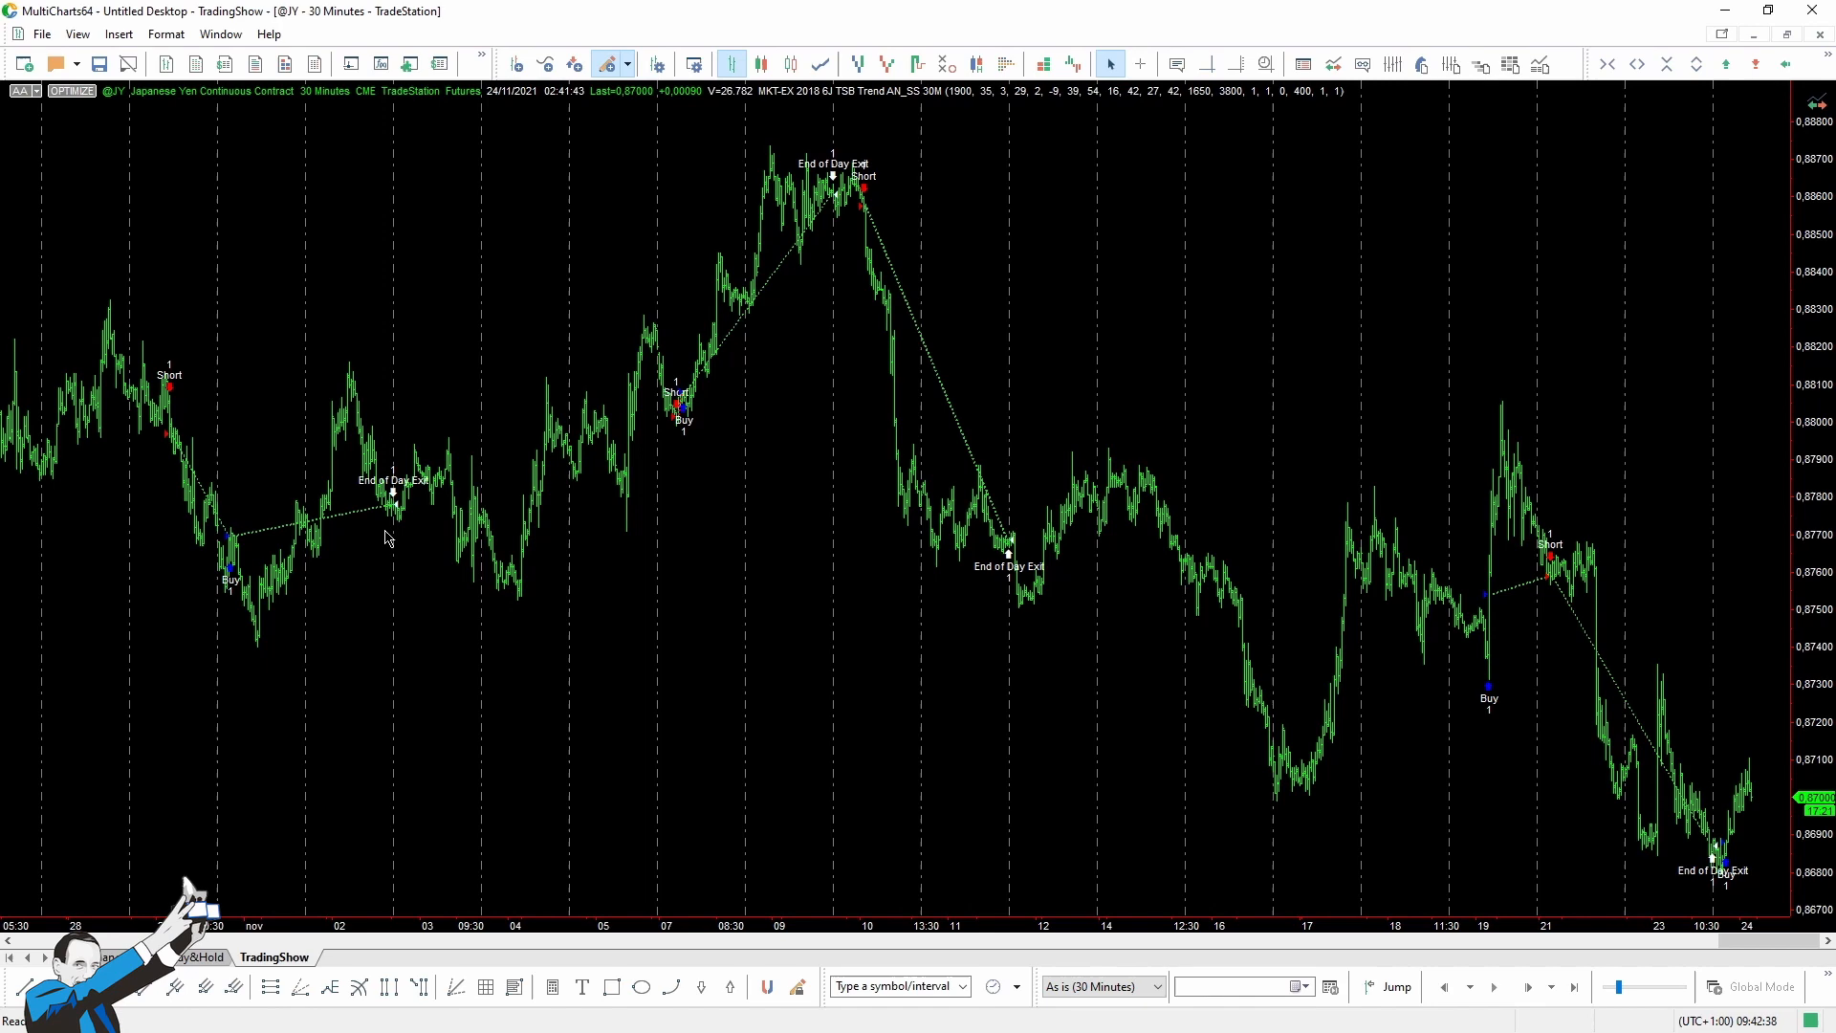
mouse_move(165, 714)
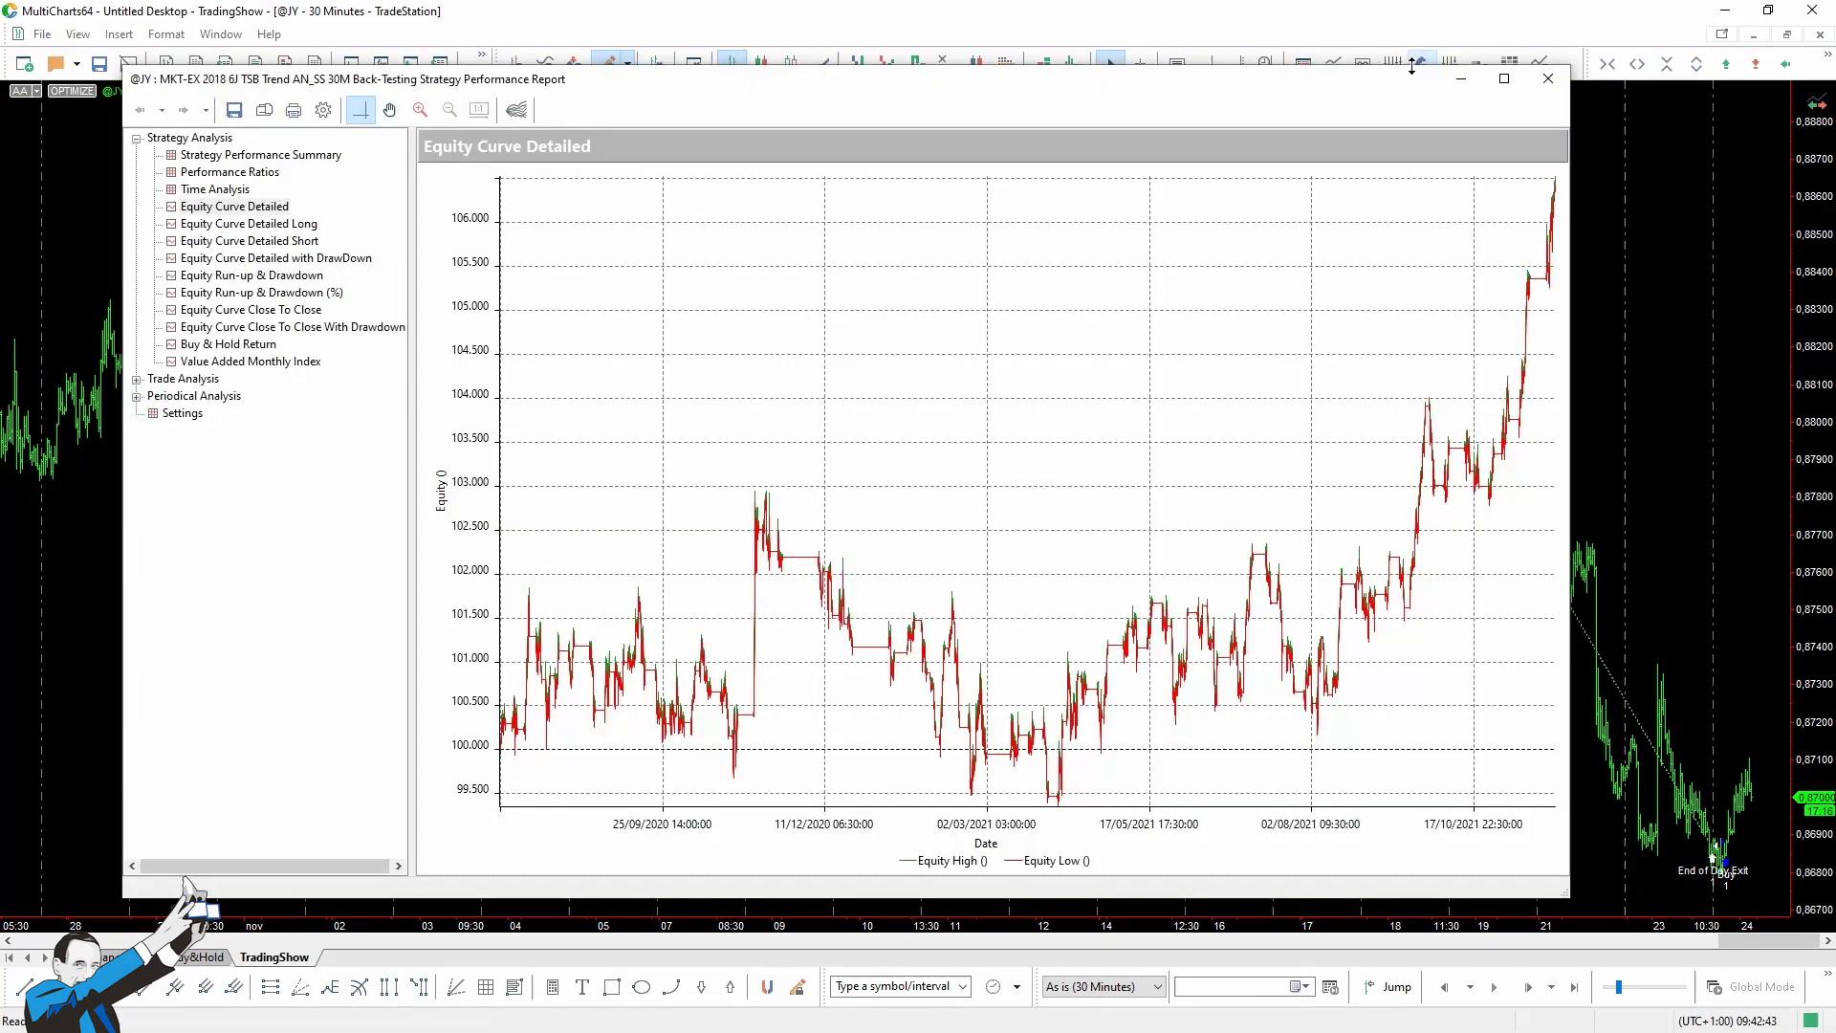
mouse_move(608, 838)
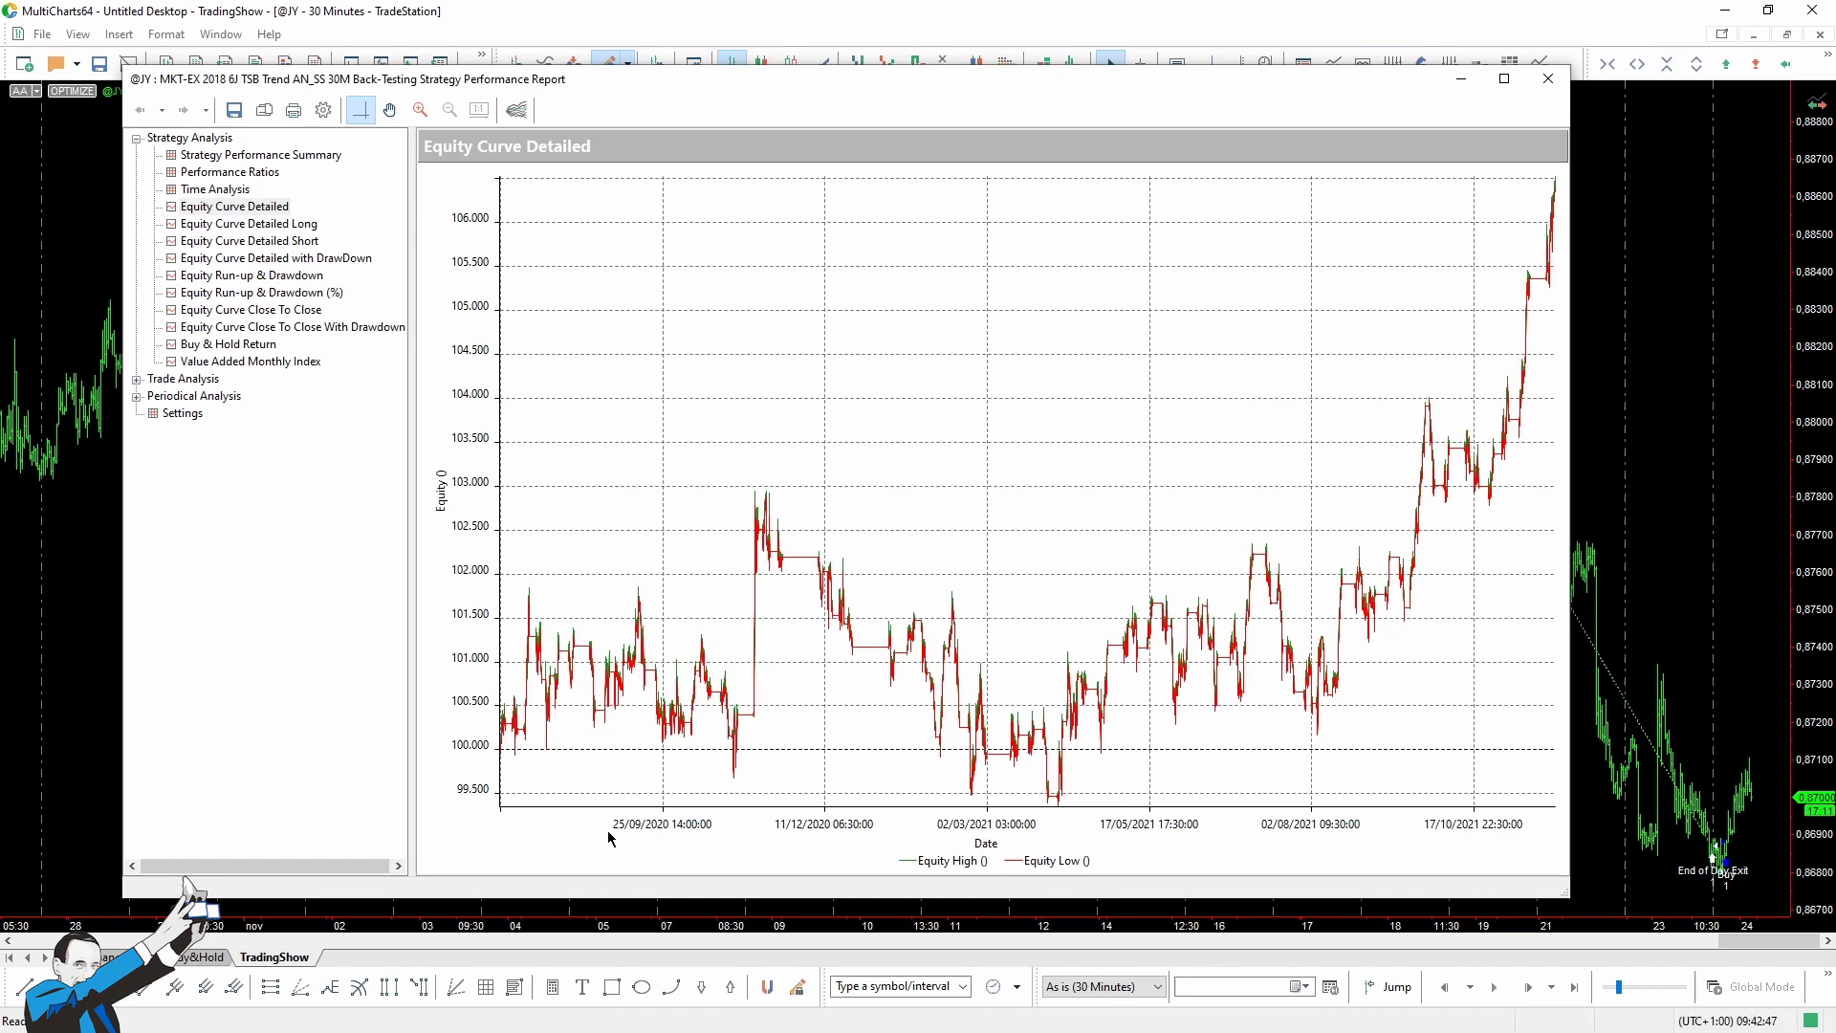
mouse_move(683, 799)
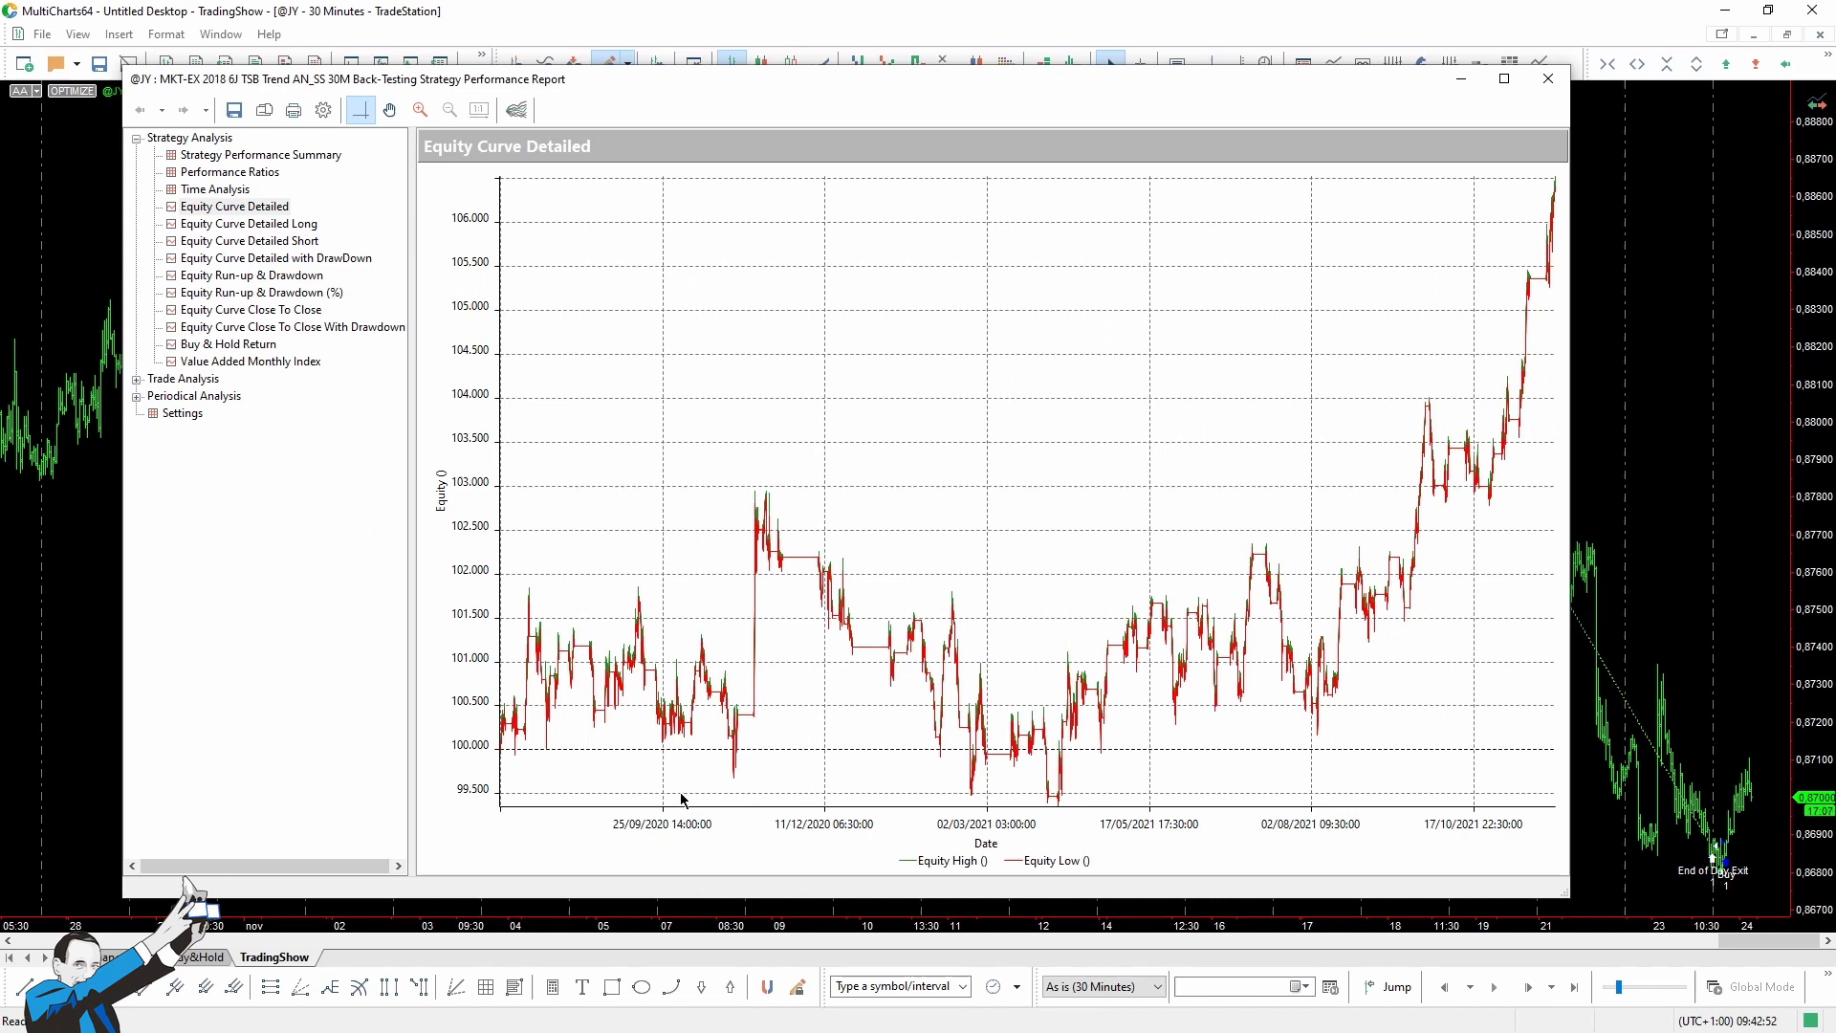
mouse_move(980, 808)
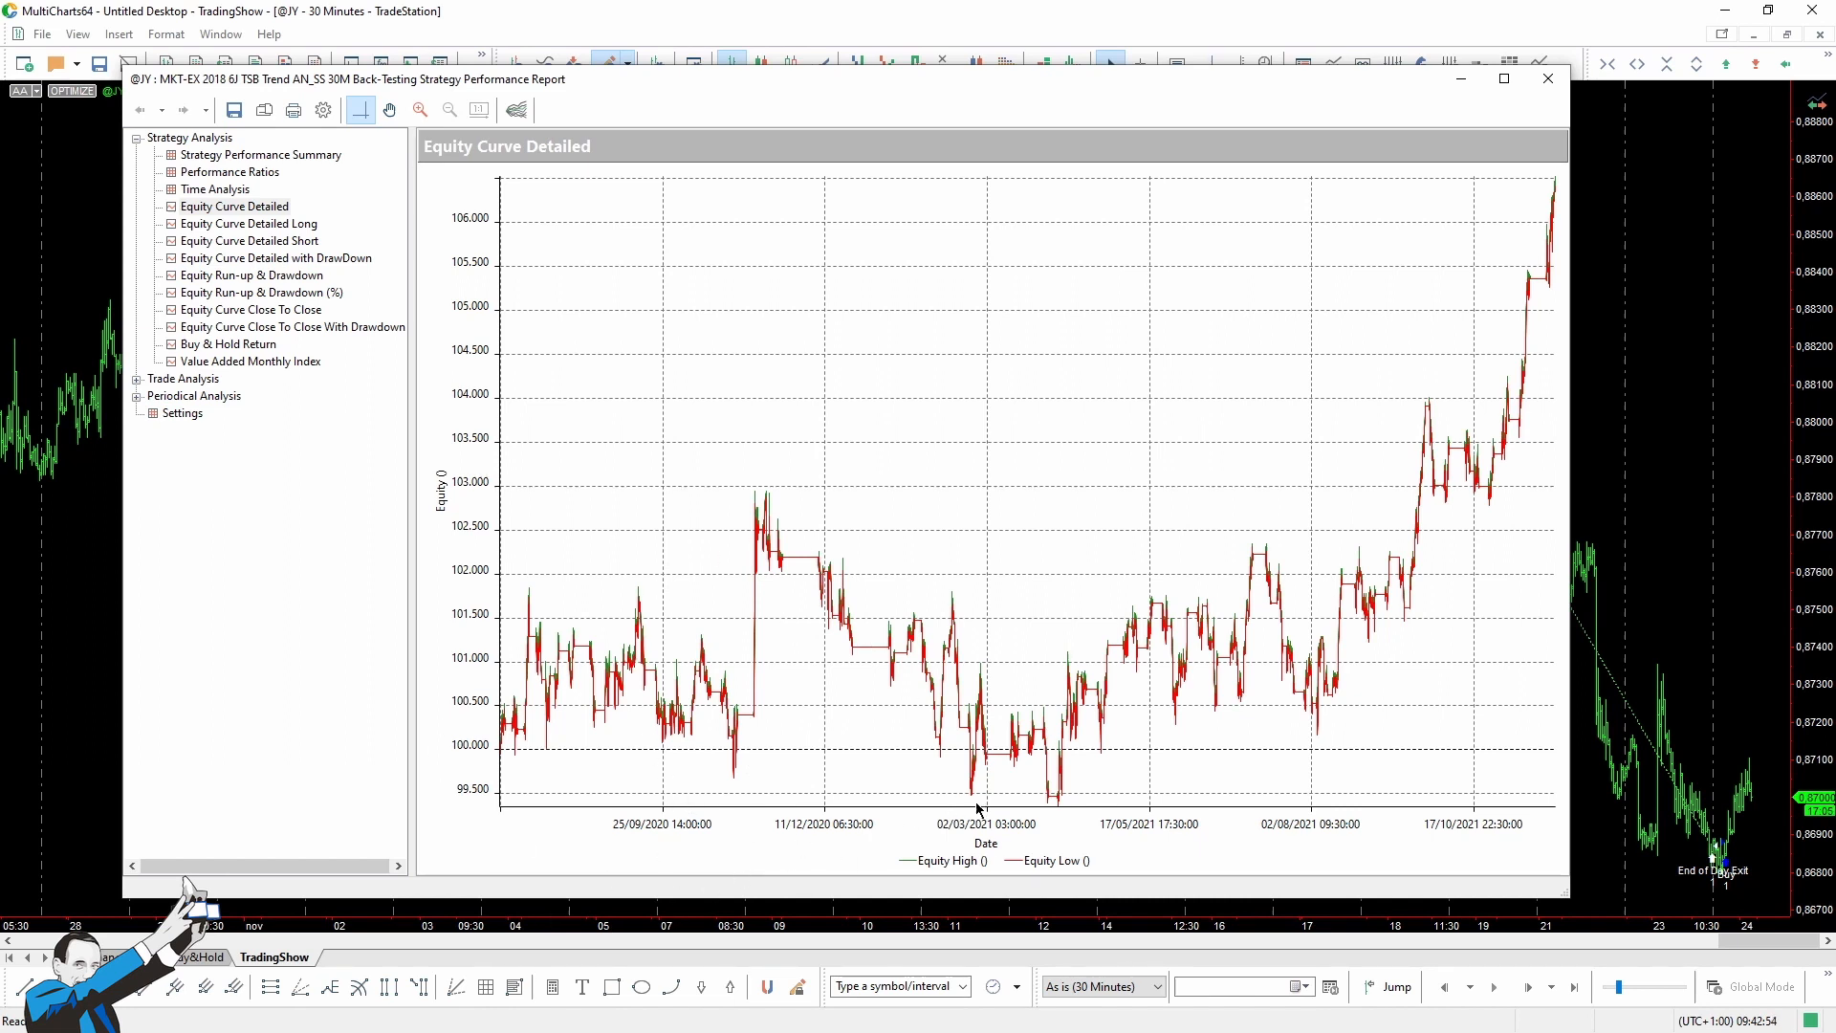
mouse_move(735, 861)
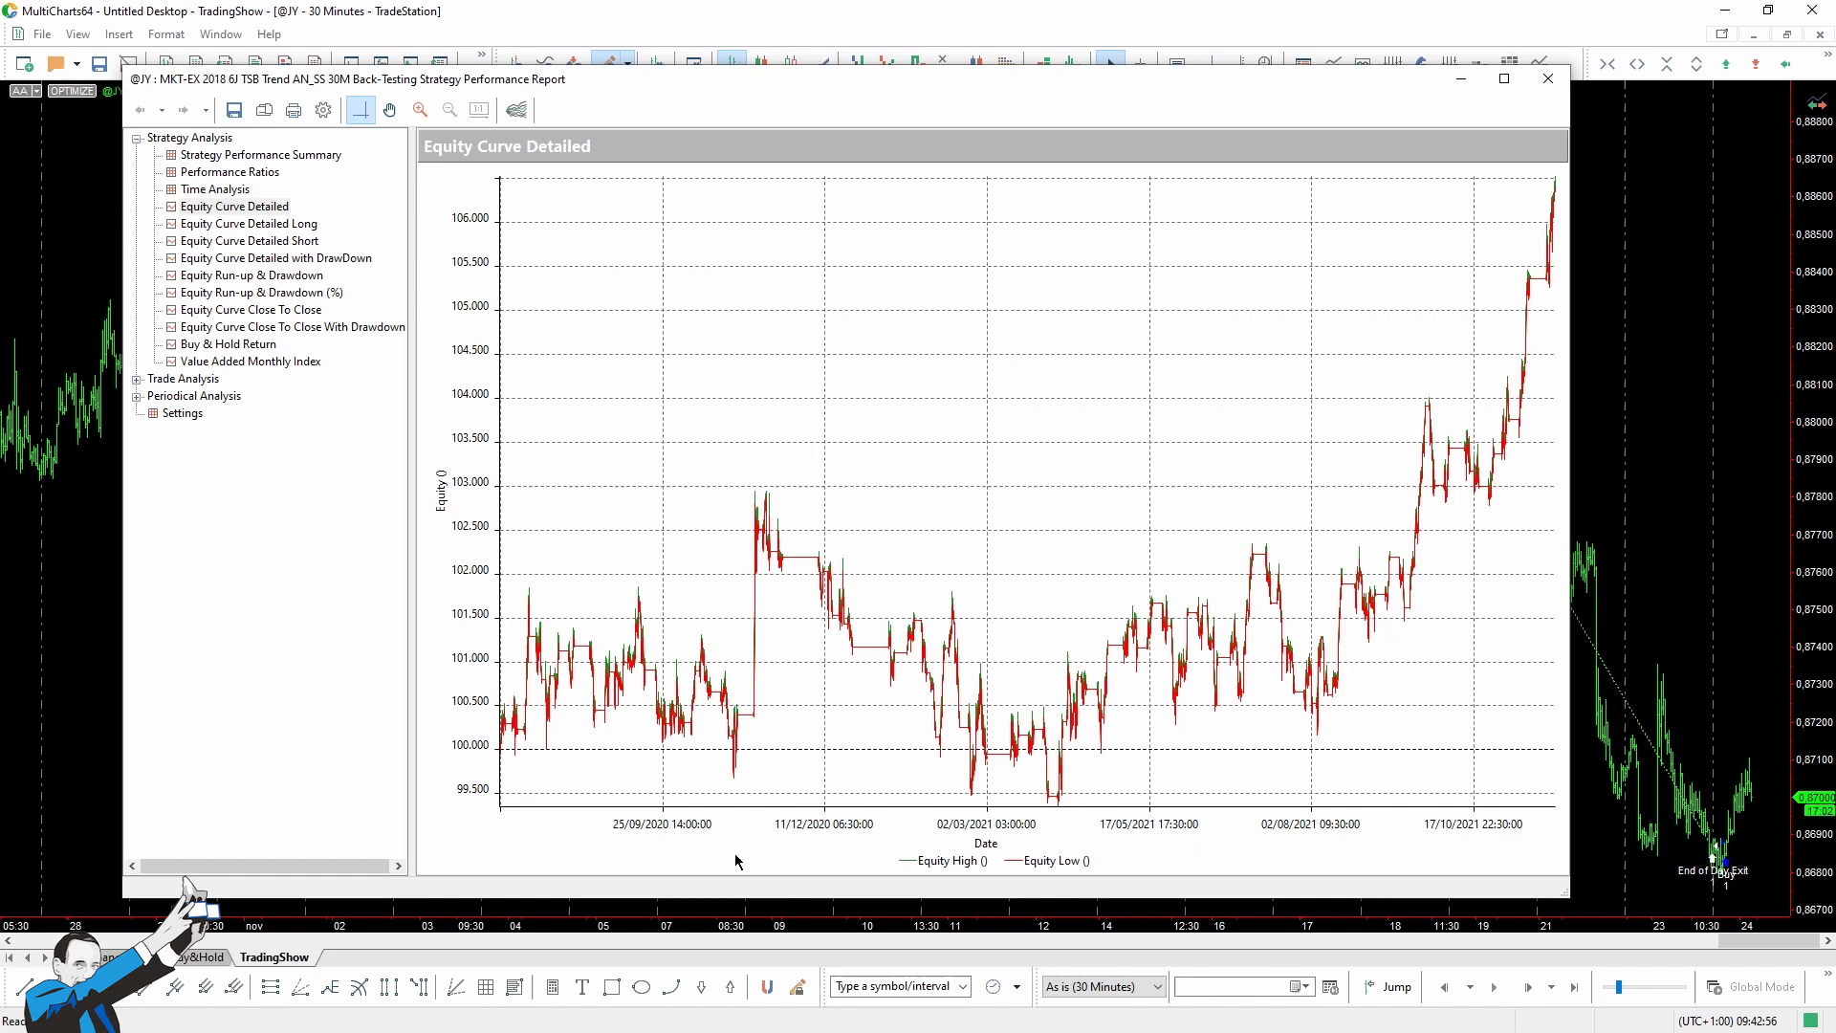
mouse_move(1127, 860)
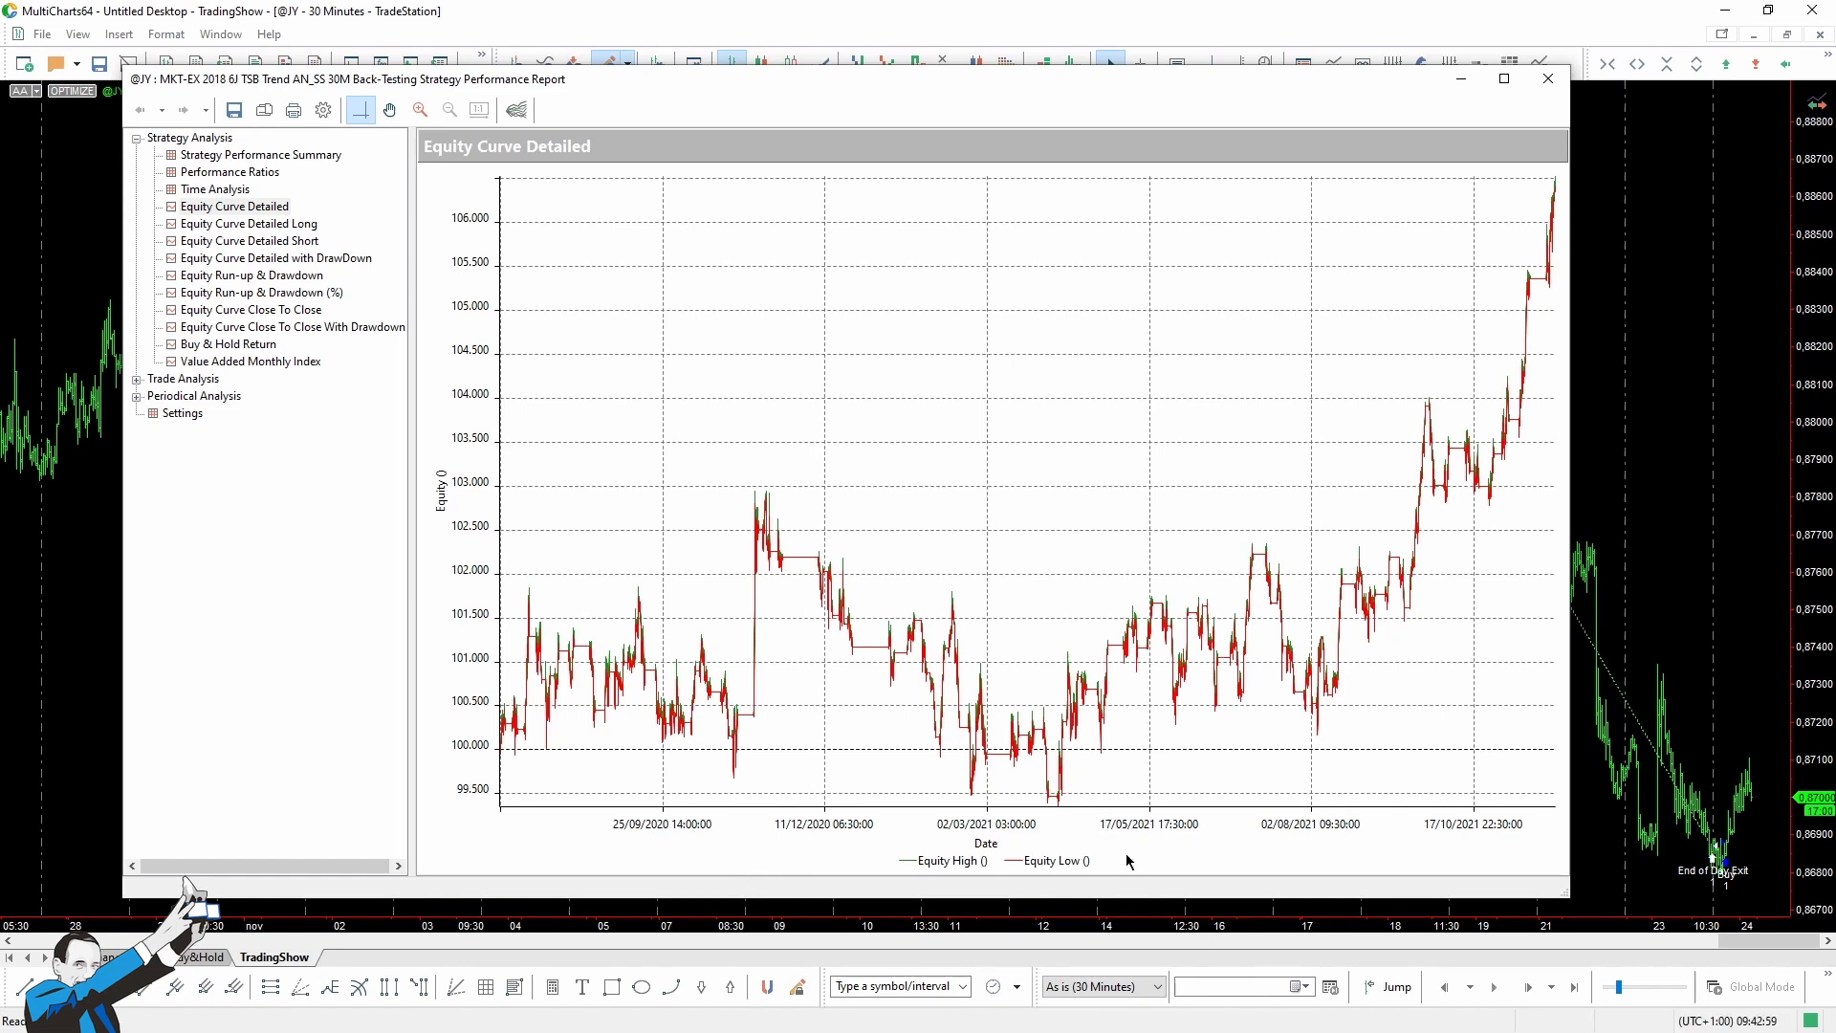
mouse_move(1163, 851)
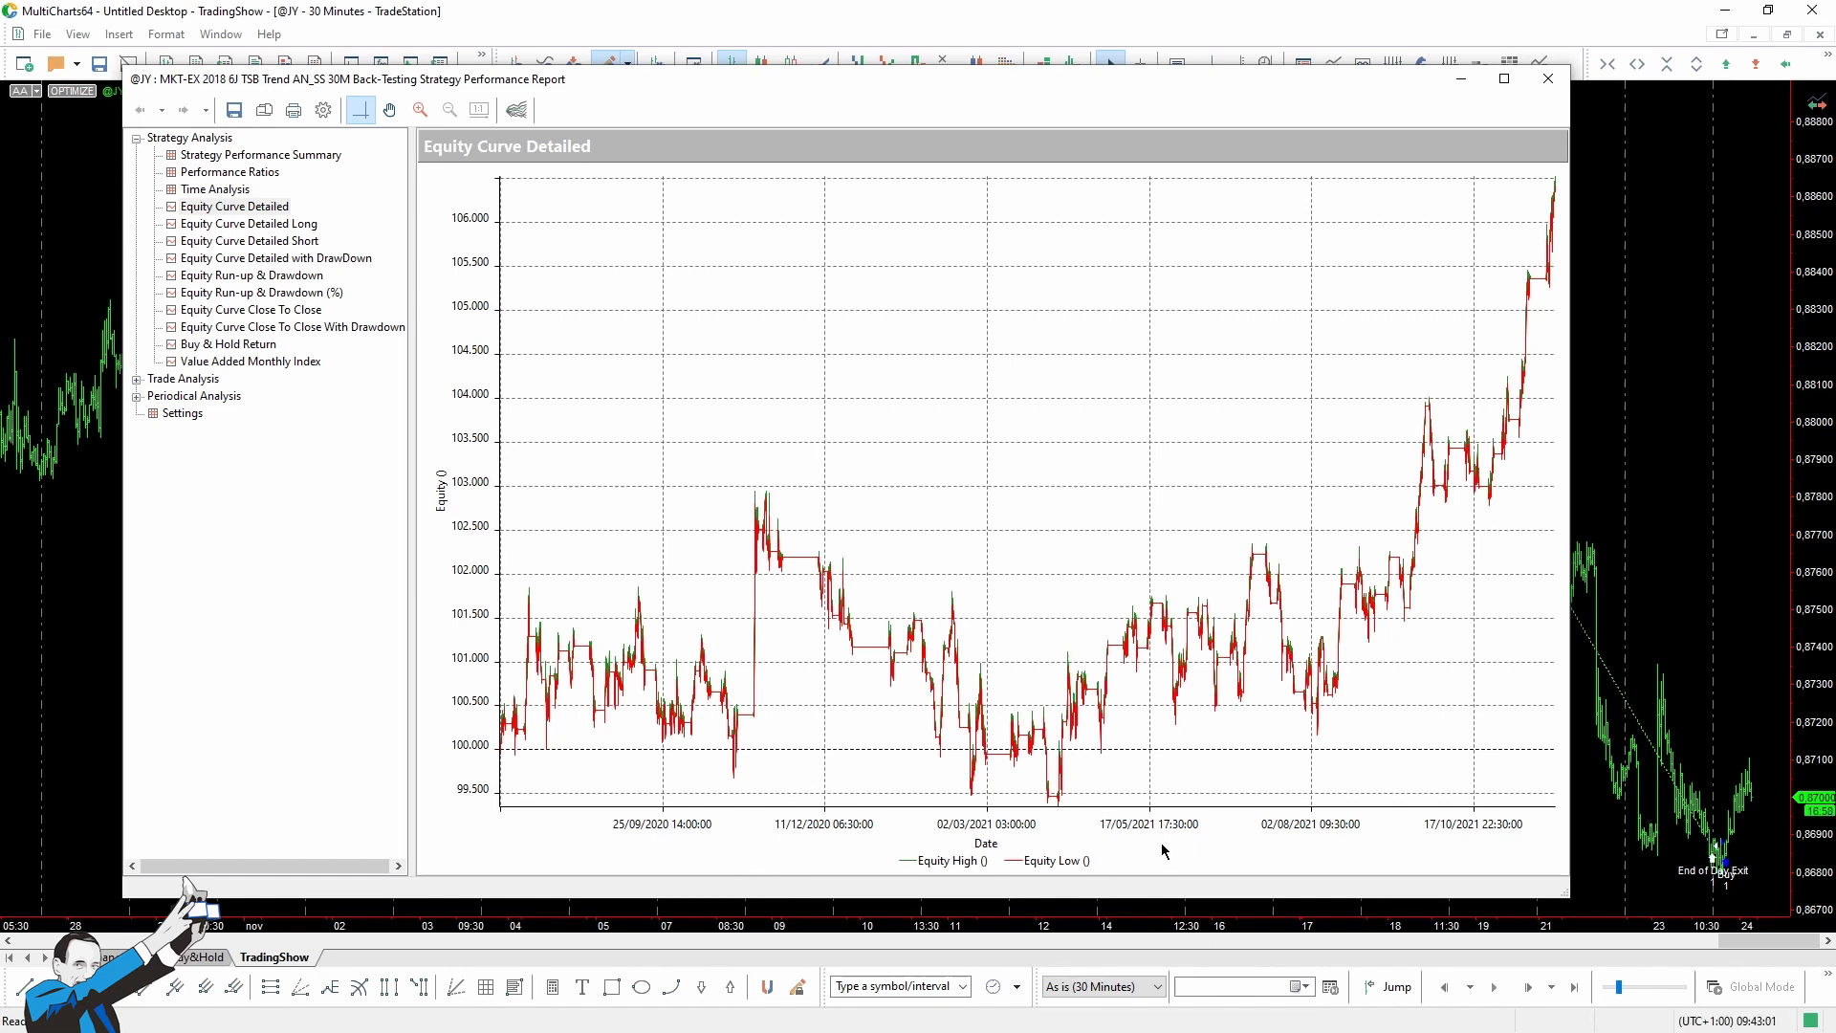
mouse_move(1154, 851)
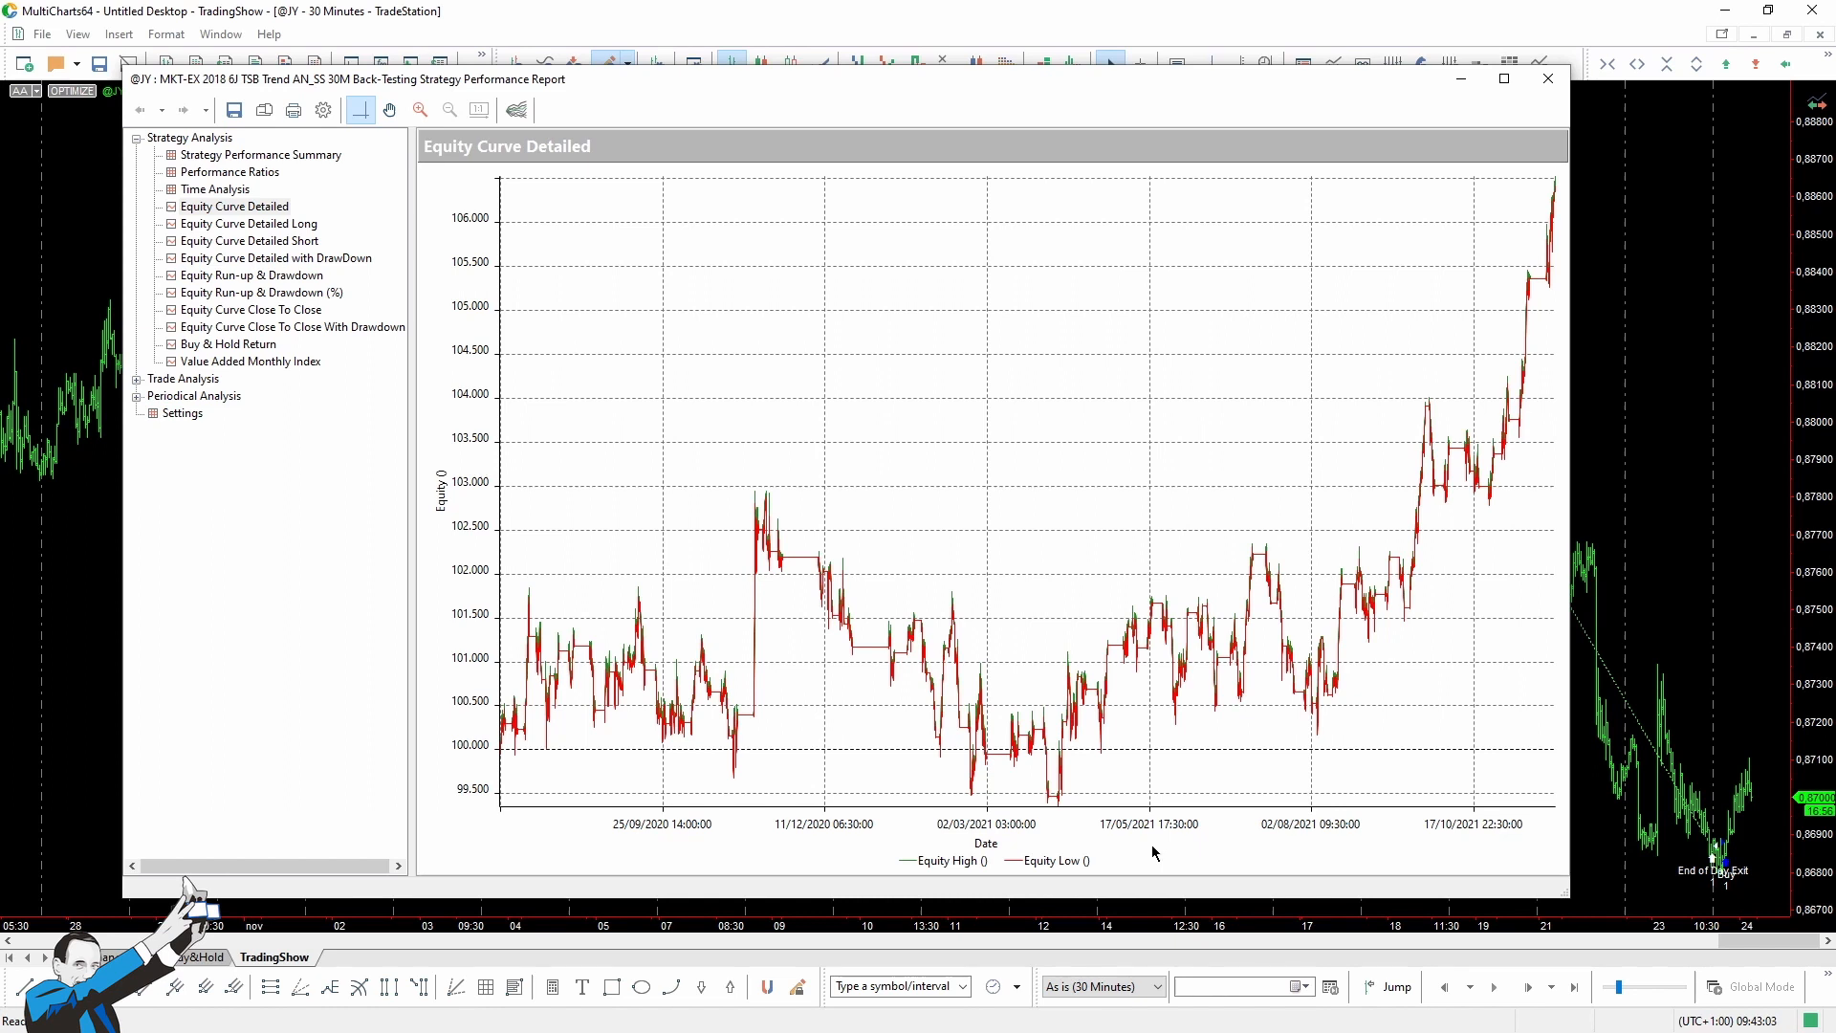
mouse_move(1133, 851)
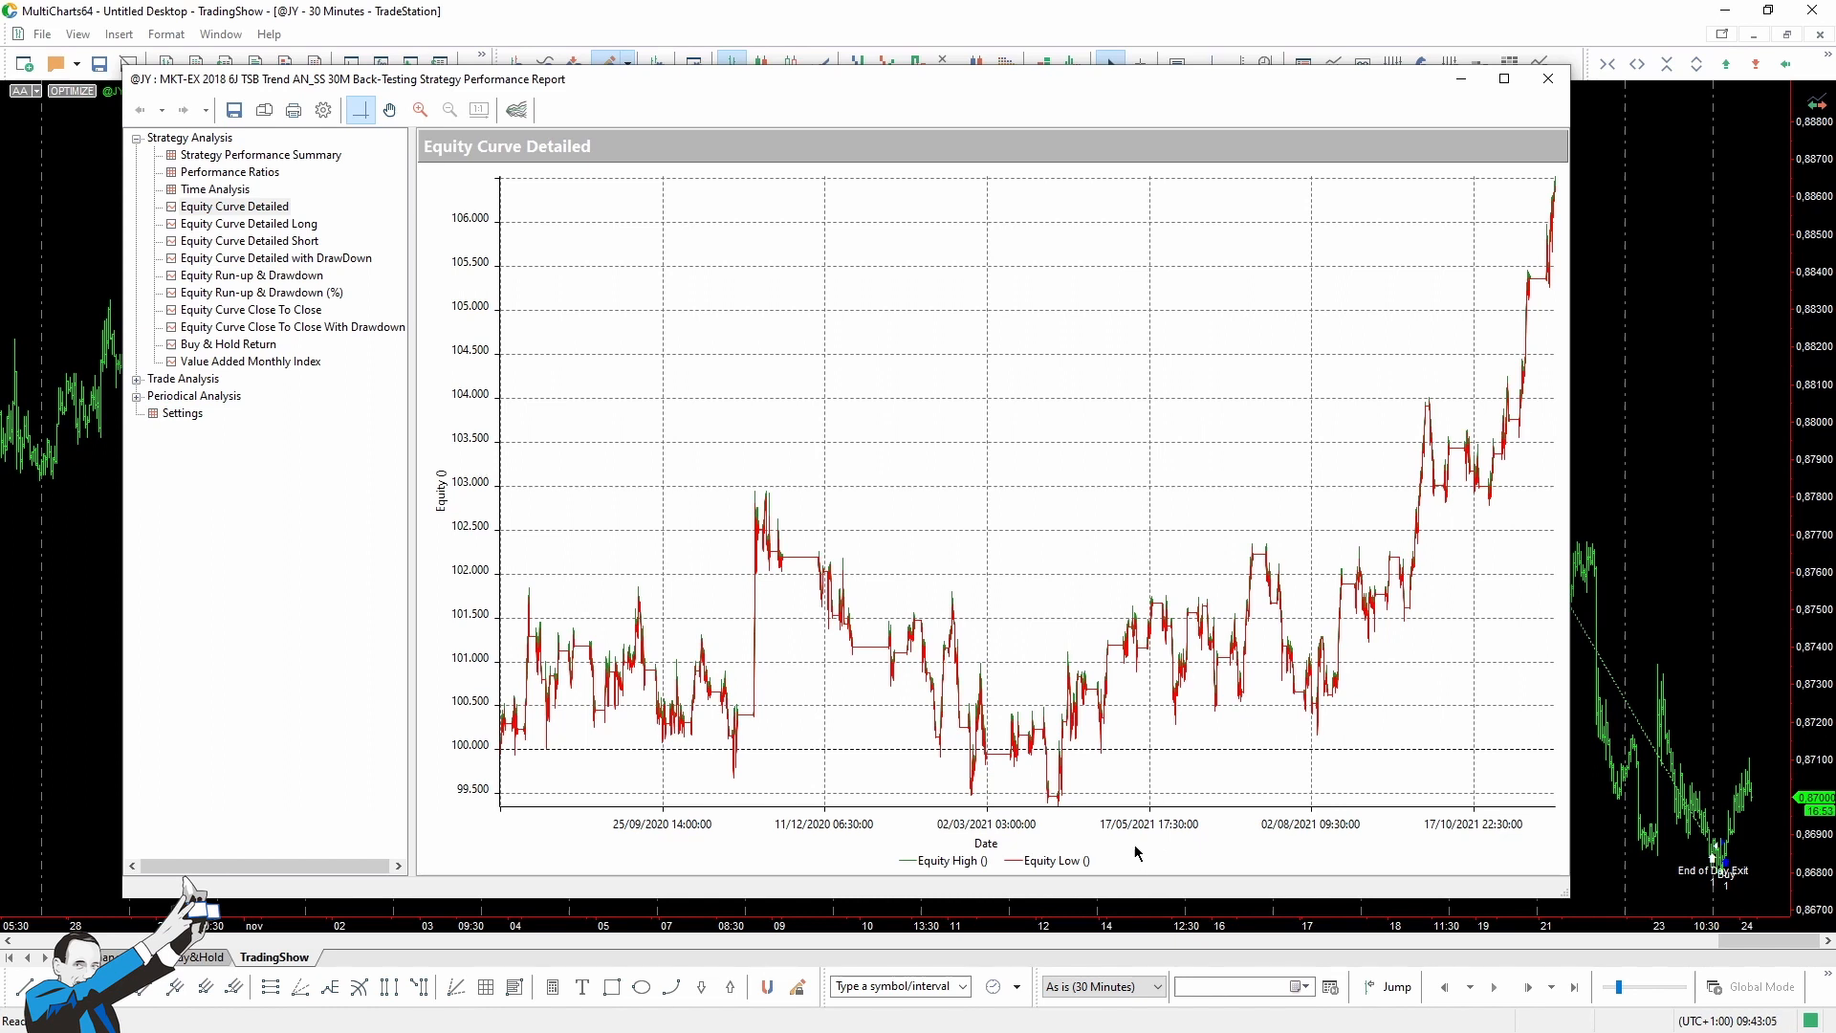